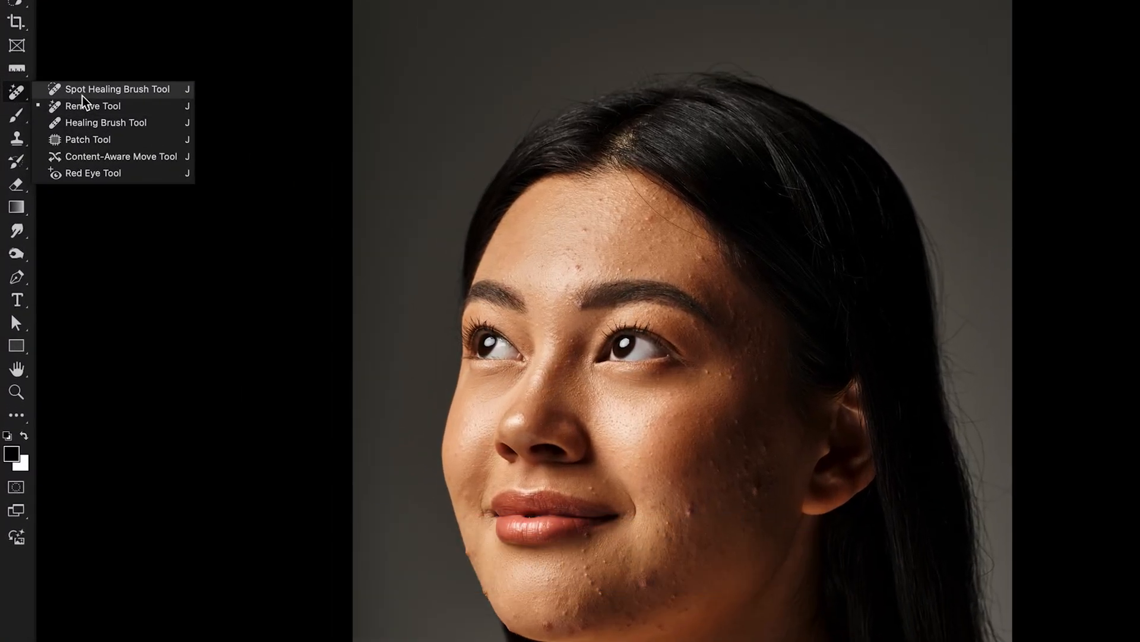
{"action": "mouse_move", "coordinate": [92, 106]}
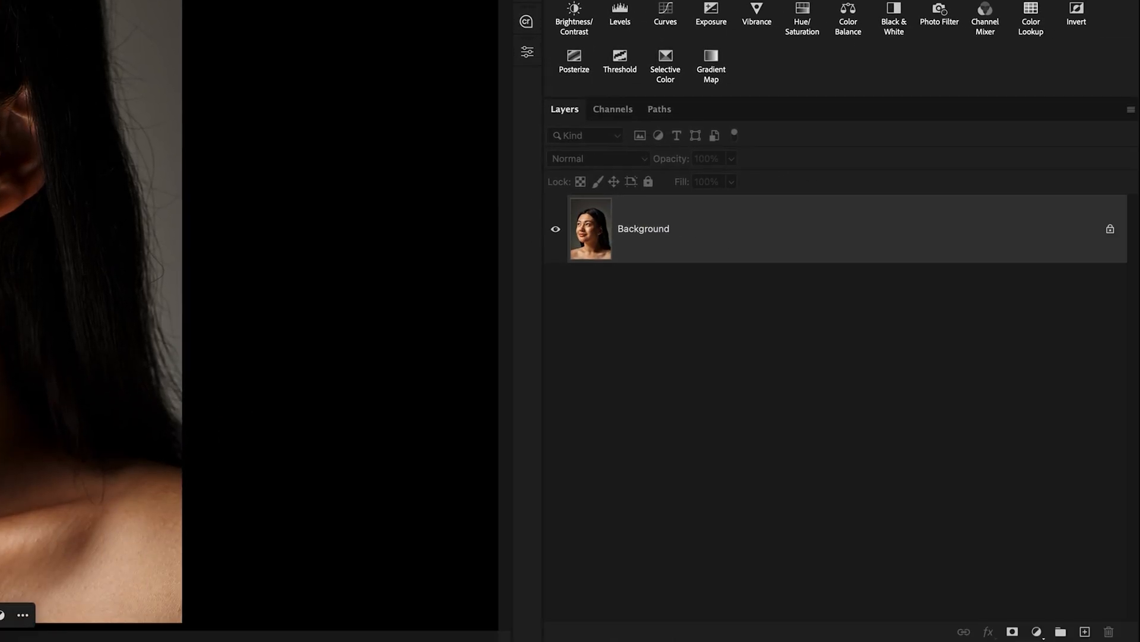
Add a new empty layer above the portrait background and begin renaming it
{"action": "left_click", "coordinate": [1085, 631]}
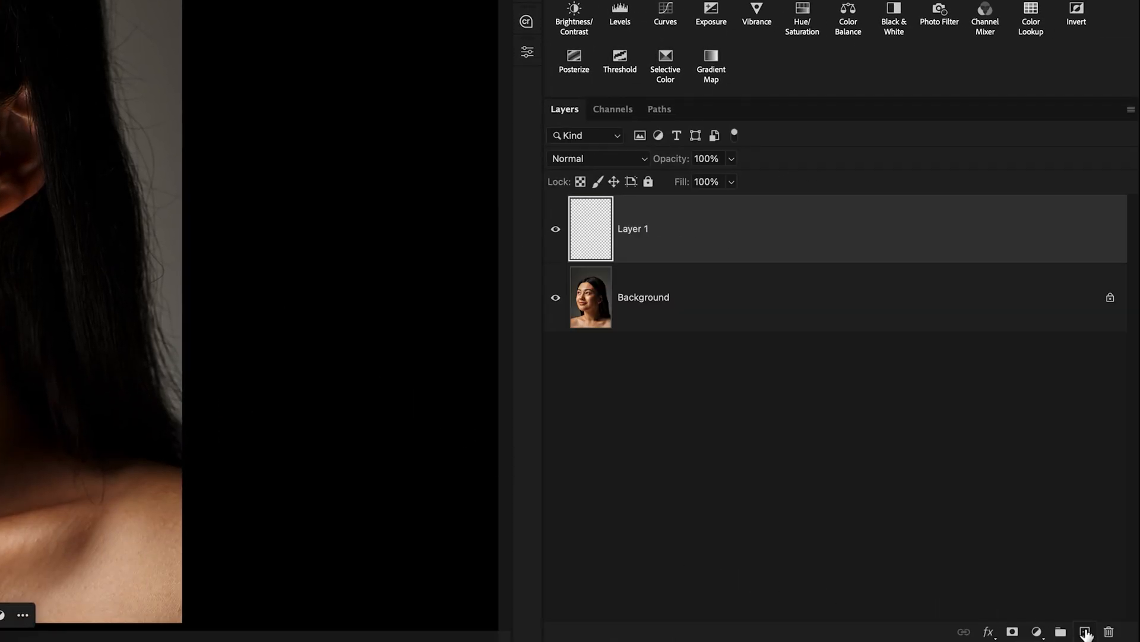
{"action": "double_click", "coordinate": [632, 228]}
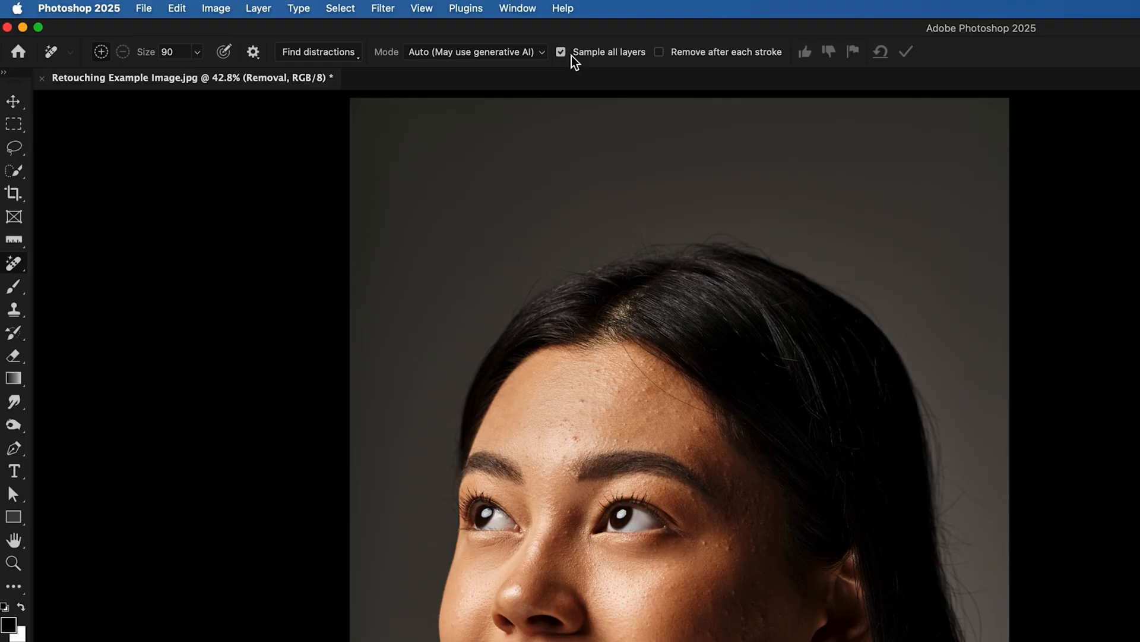
{"action": "mouse_move", "coordinate": [720, 62]}
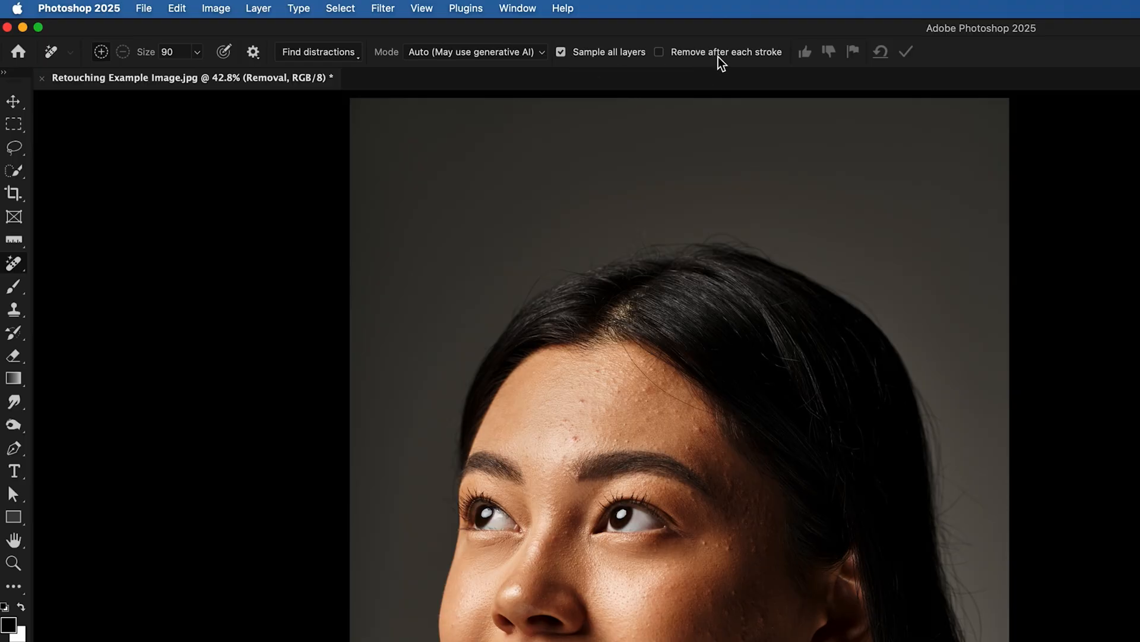
{"action": "mouse_move", "coordinate": [660, 52]}
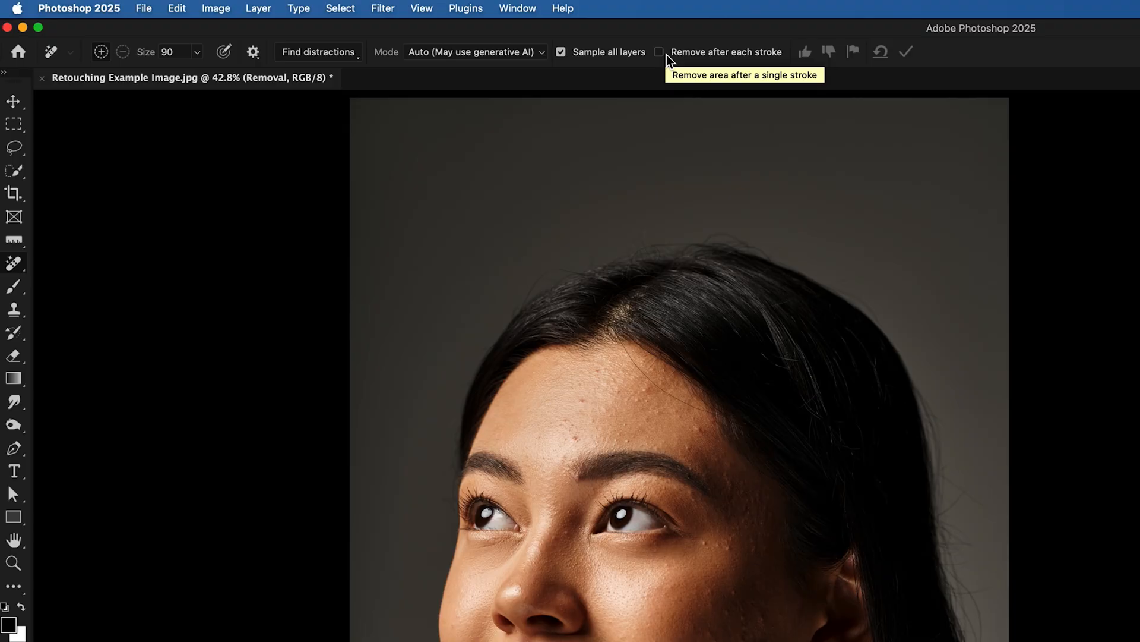
{"action": "mouse_move", "coordinate": [445, 79]}
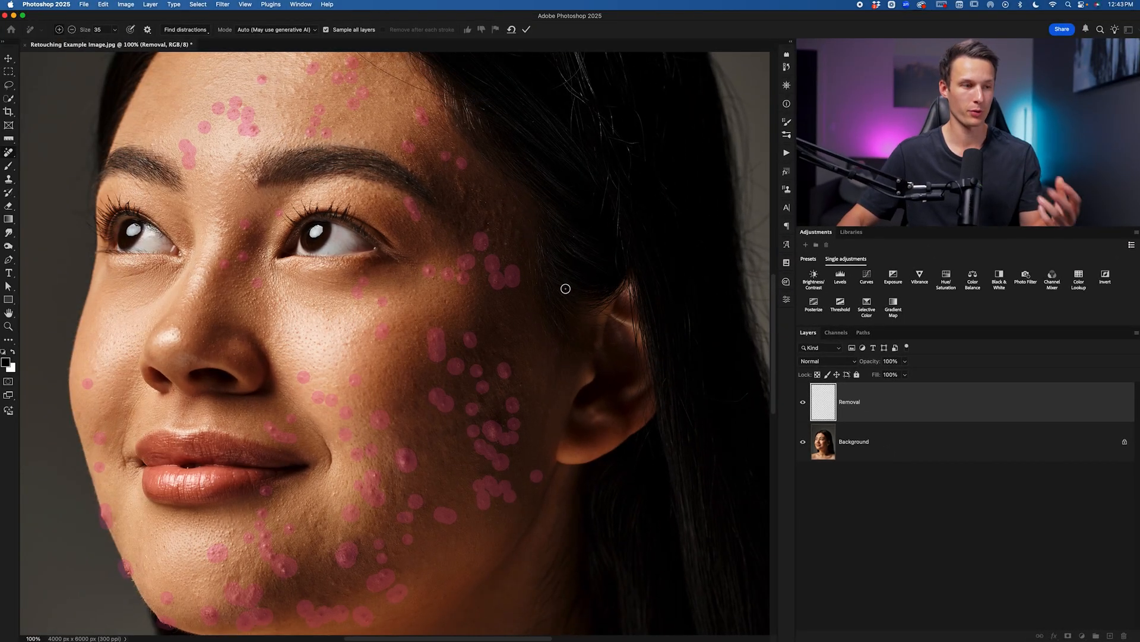
Paint over the facial blemishes with the Remove Tool onto the Removal layer
{"action": "left_click", "coordinate": [500, 369]}
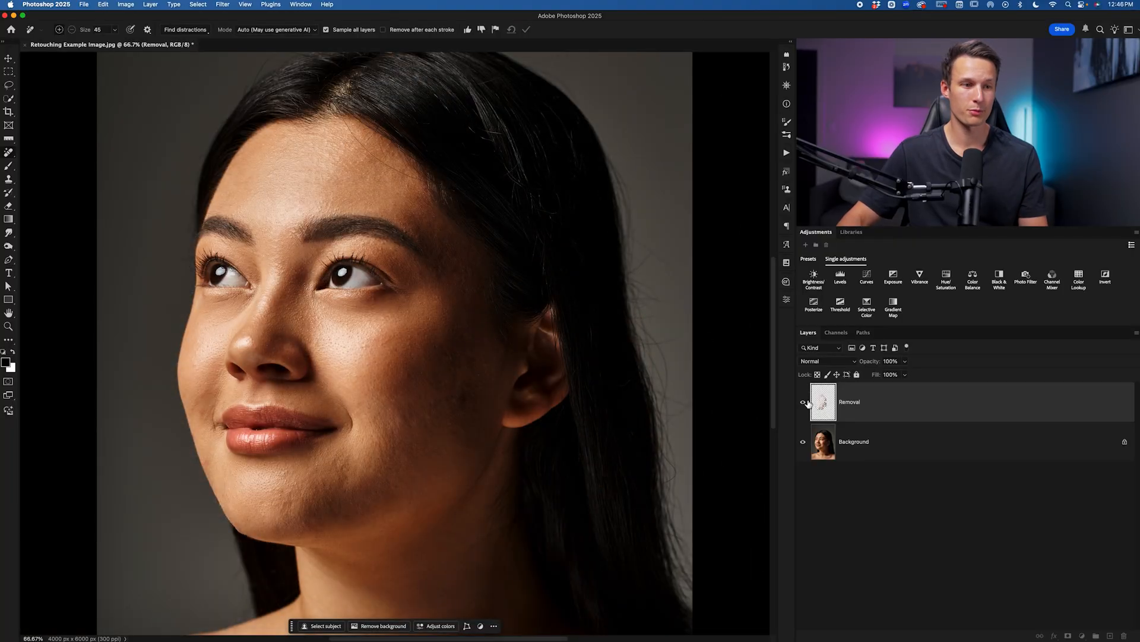
{"action": "left_click", "coordinate": [804, 402]}
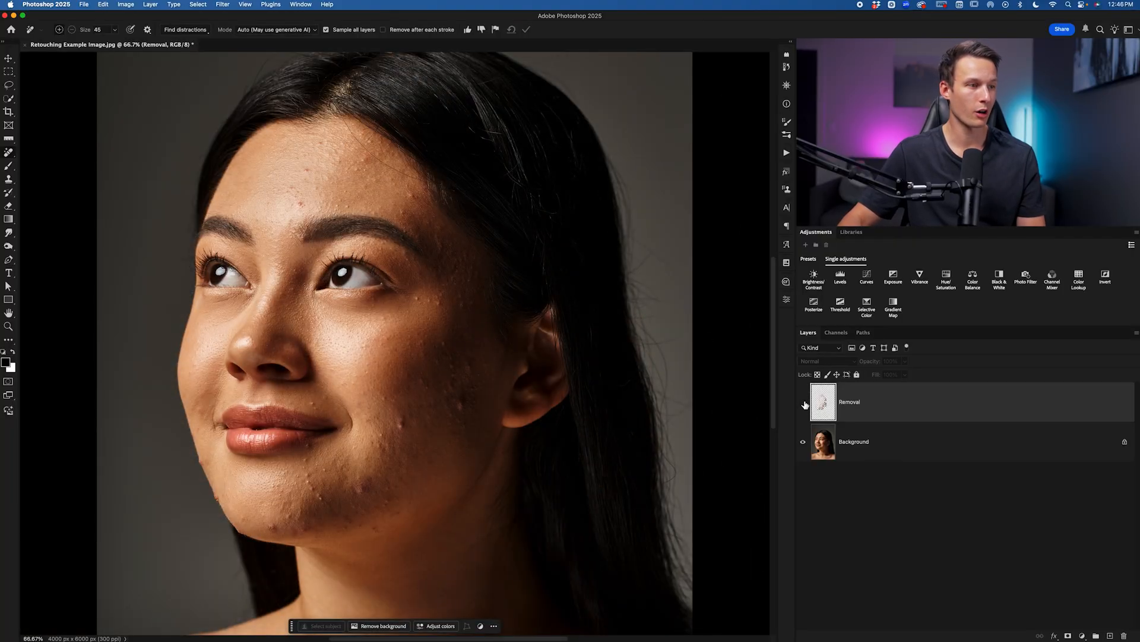
{"action": "left_click", "coordinate": [804, 404]}
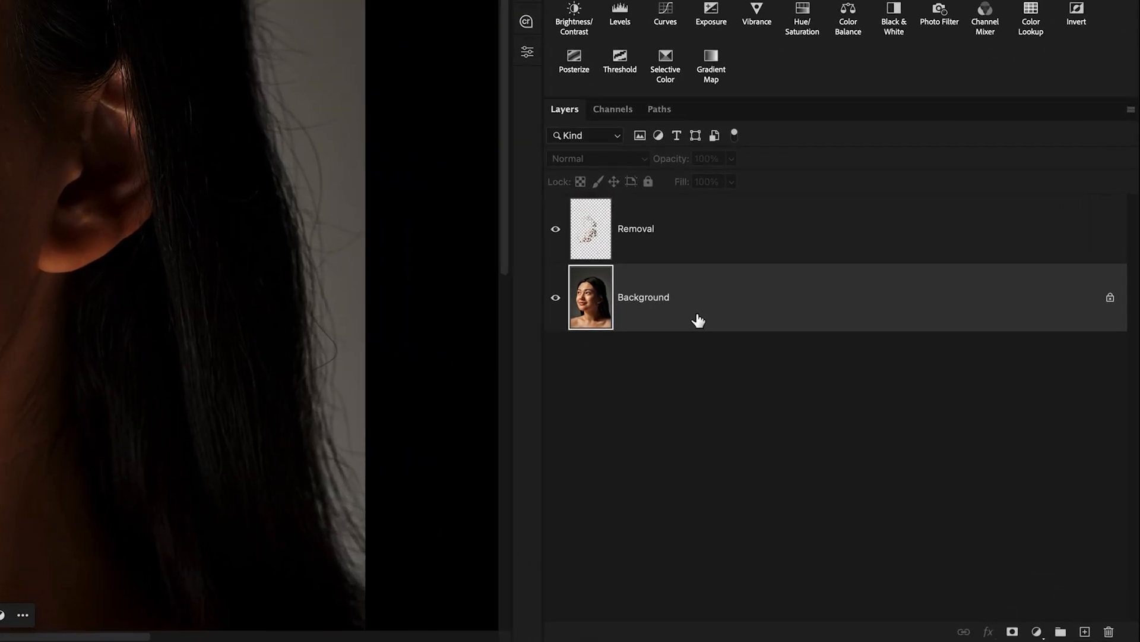
{"action": "mouse_move", "coordinate": [697, 320]}
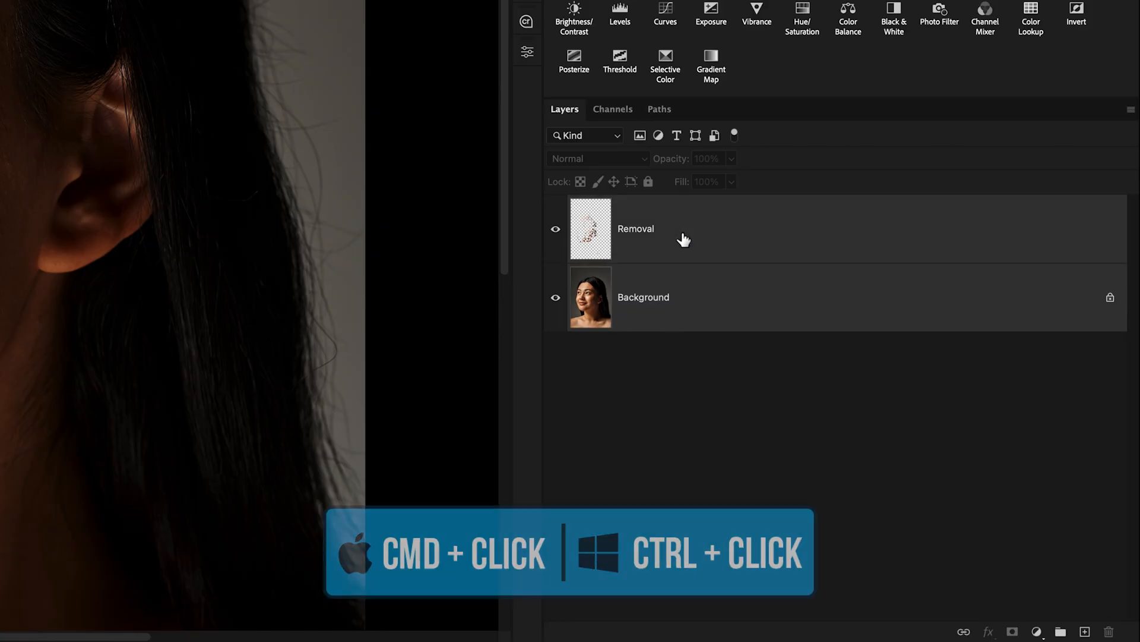
Merge the retouched portrait into a Merged layer and name its two copies Texture and Blur
{"action": "key", "text": "ctrl+j"}
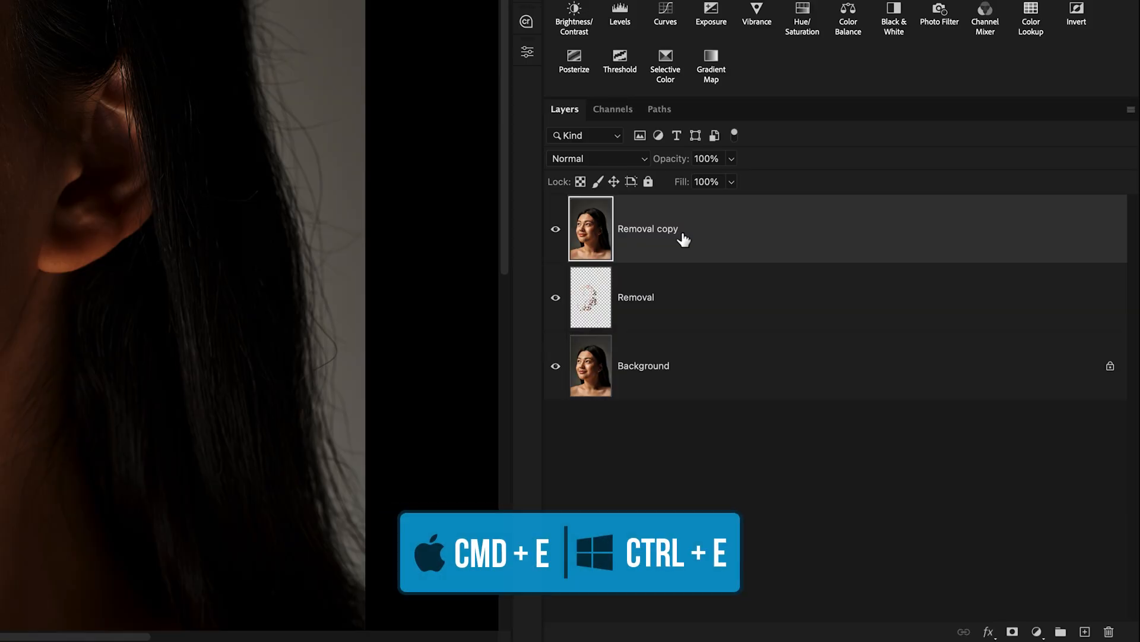
{"action": "double_click", "coordinate": [647, 228]}
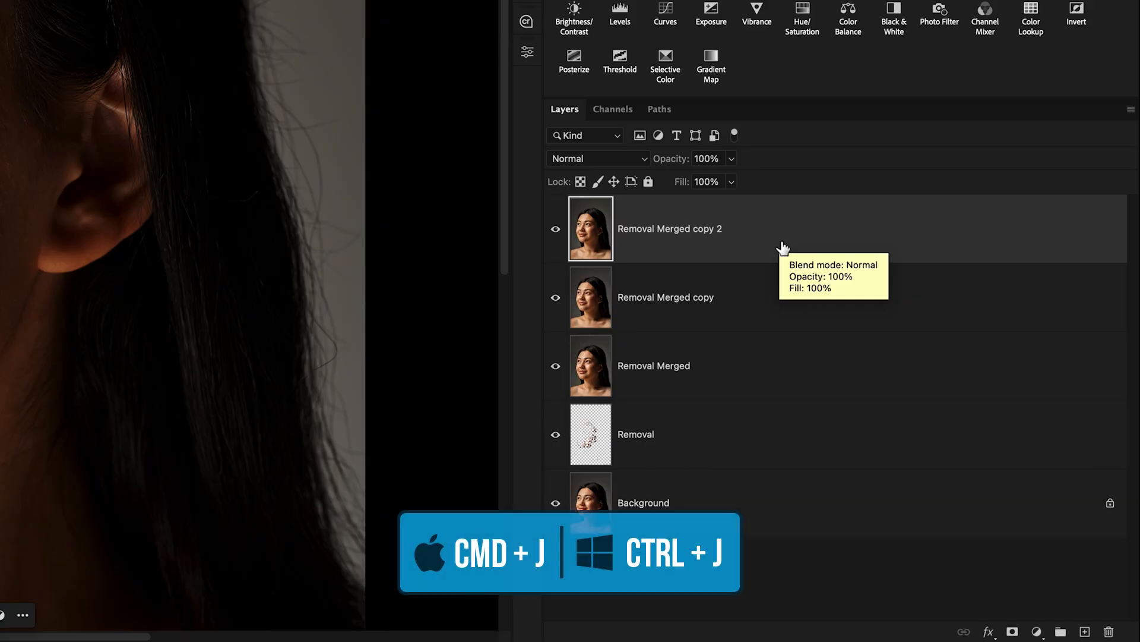
{"action": "double_click", "coordinate": [670, 228]}
{"action": "type", "text": "Texture"}
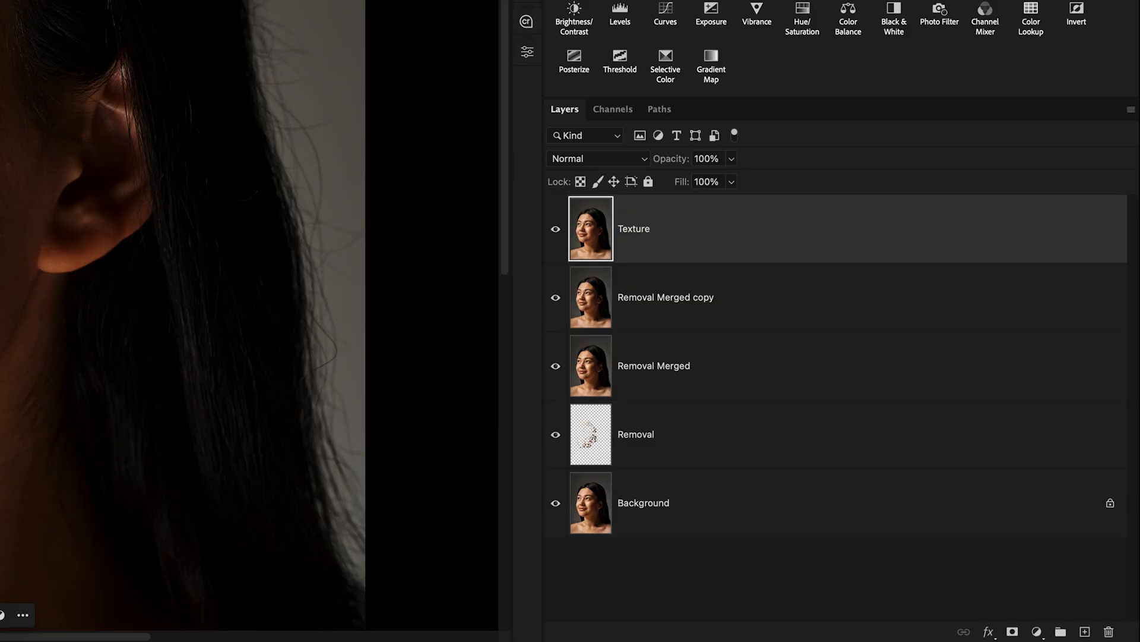
{"action": "double_click", "coordinate": [664, 297]}
{"action": "type", "text": "Blur"}
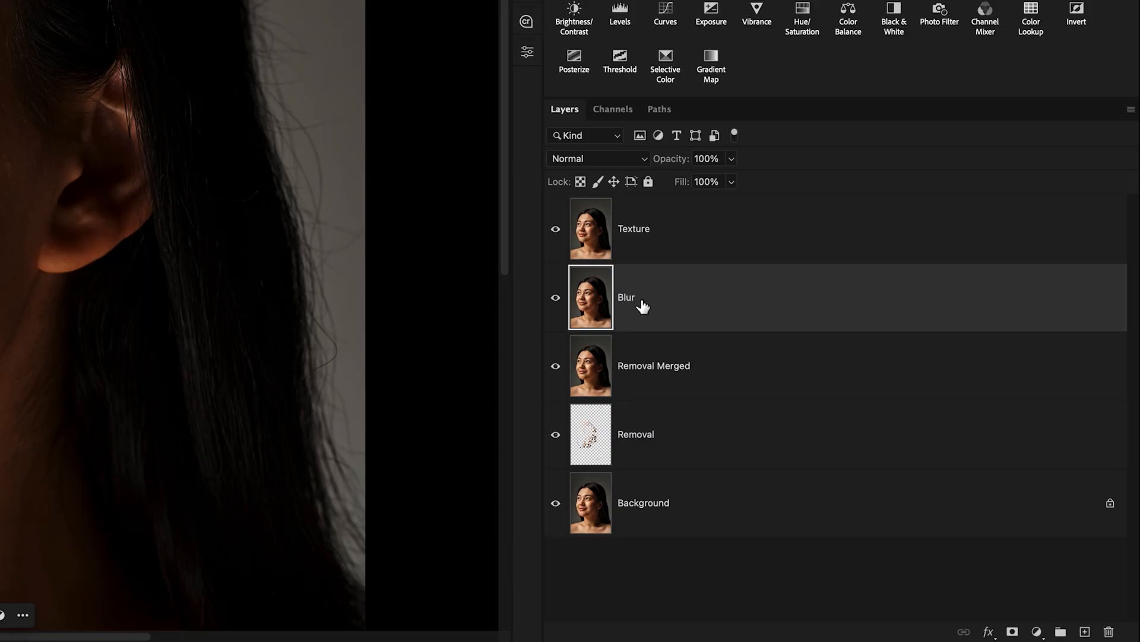
Hide the Texture layer and apply an 8.5-pixel Gaussian Blur to the Blur layer
{"action": "left_click", "coordinate": [556, 228]}
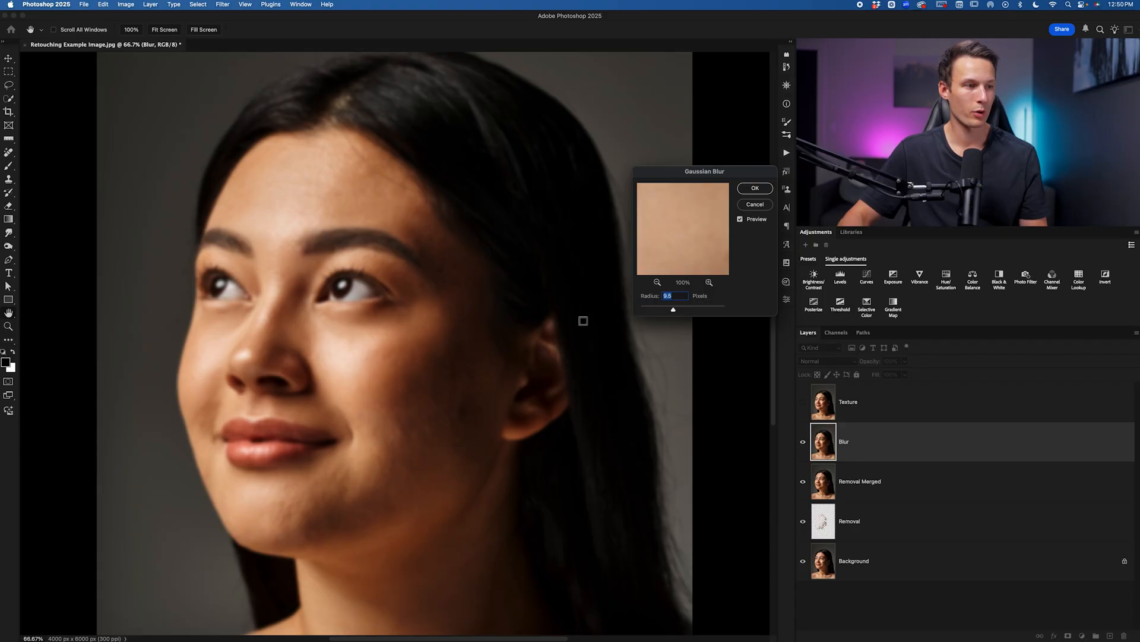
{"action": "mouse_move", "coordinate": [668, 309]}
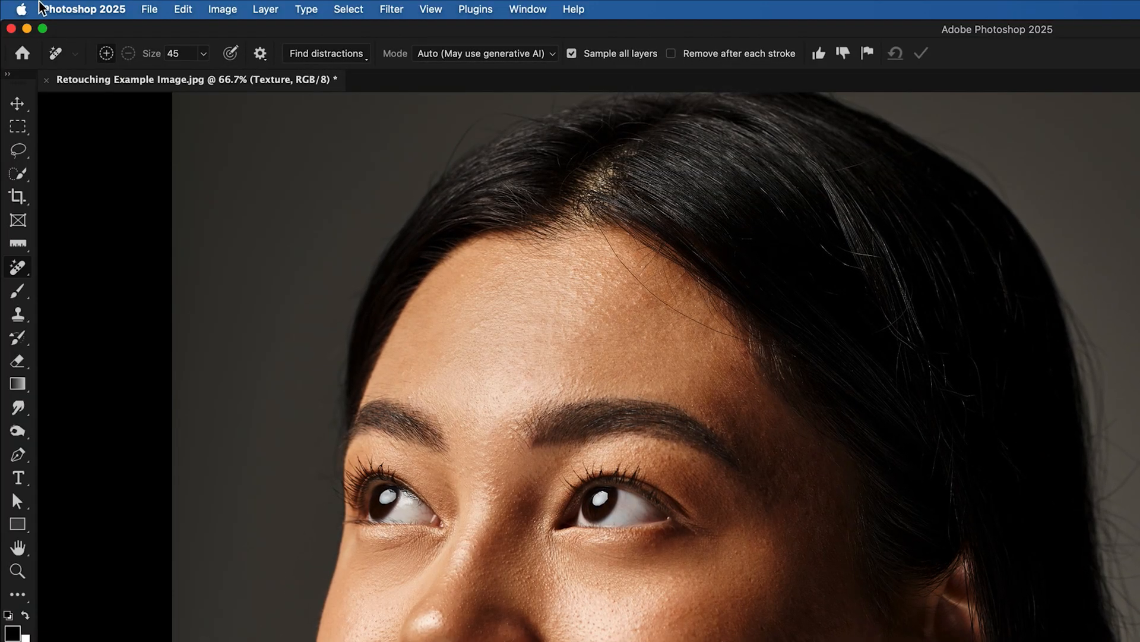
Apply Image to Texture from the Blur layer using Subtract, scale 2, offset 128
{"action": "left_click", "coordinate": [223, 9]}
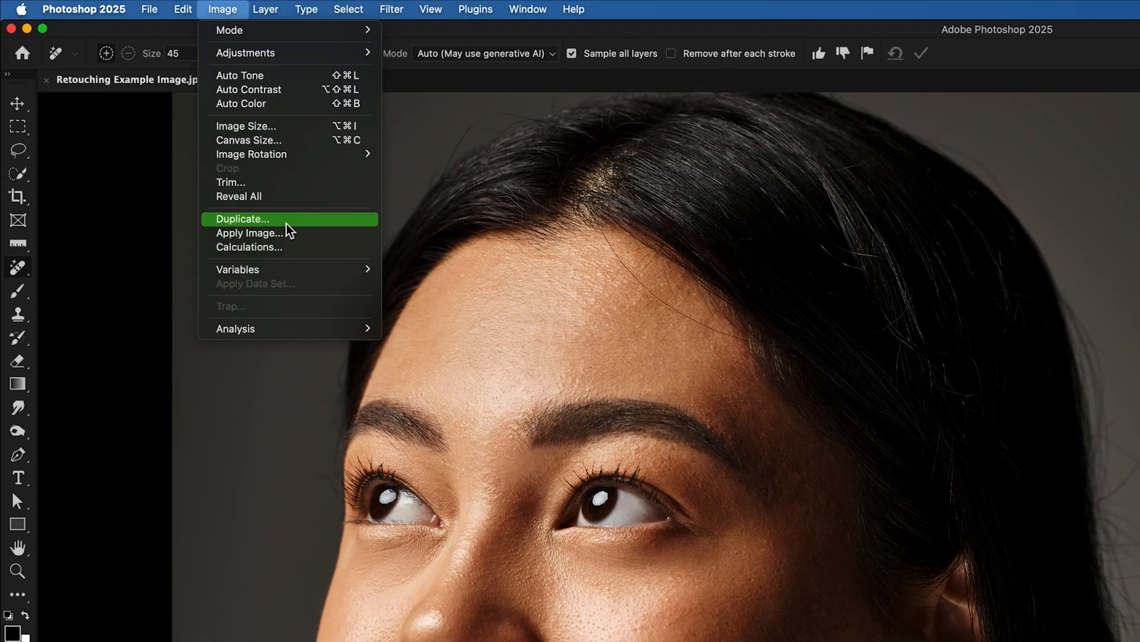
{"action": "left_click", "coordinate": [249, 232]}
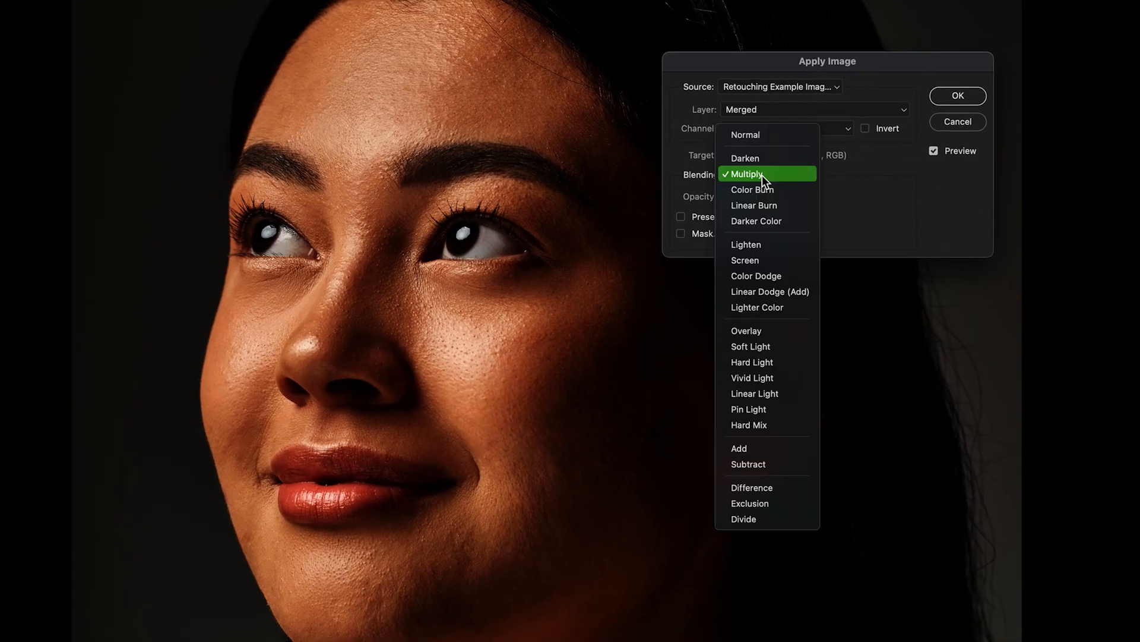
{"action": "left_click", "coordinate": [748, 463]}
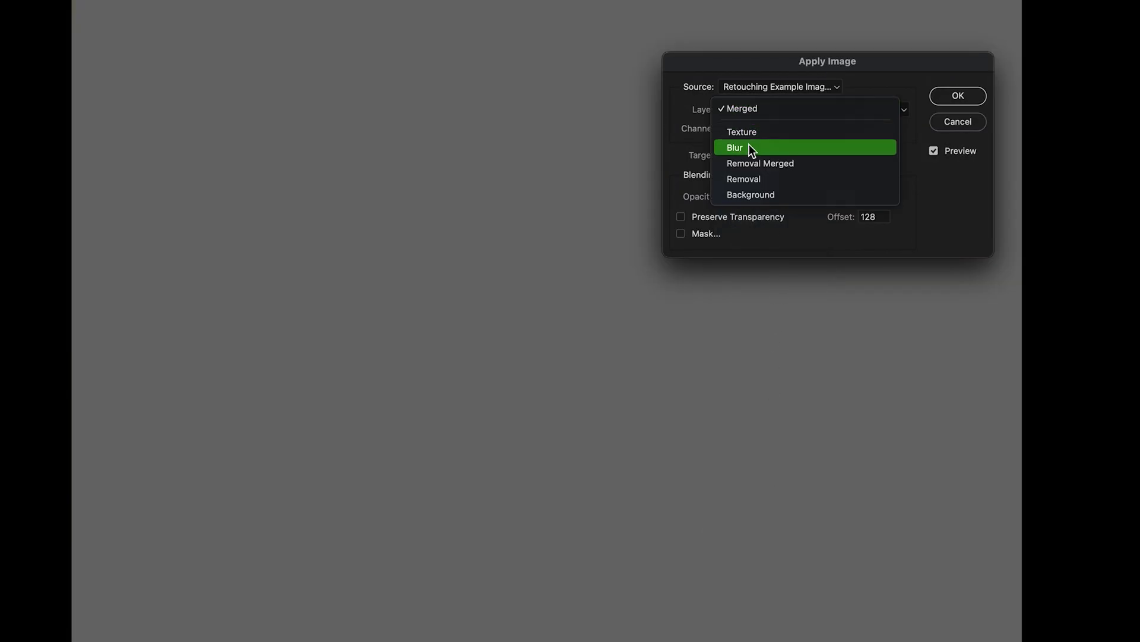
{"action": "left_click", "coordinate": [734, 146]}
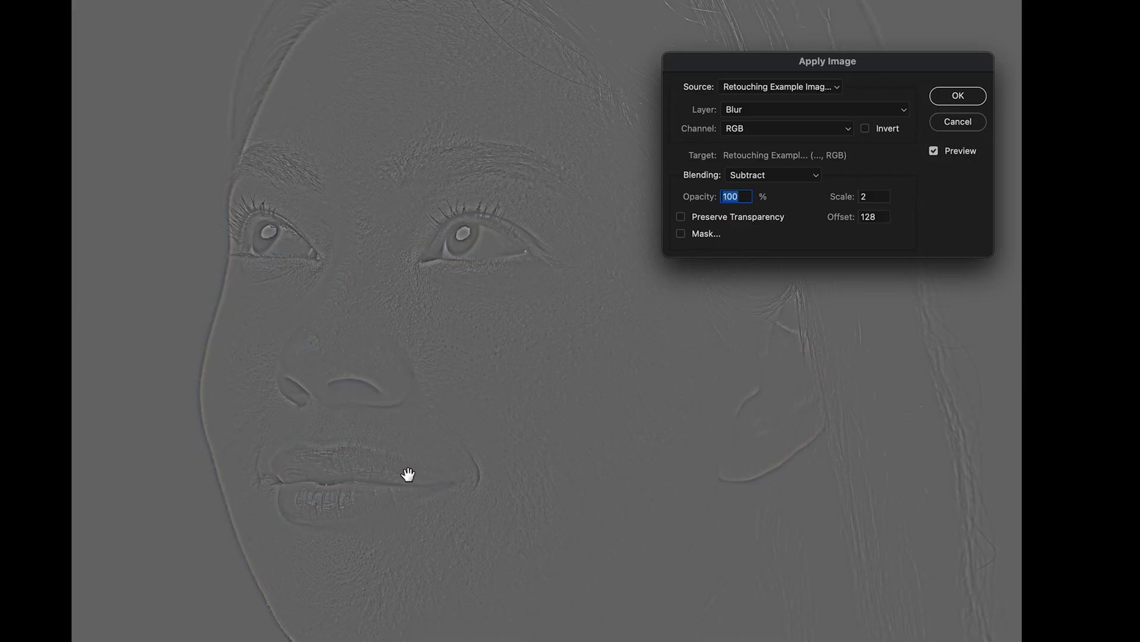
{"action": "mouse_move", "coordinate": [435, 506]}
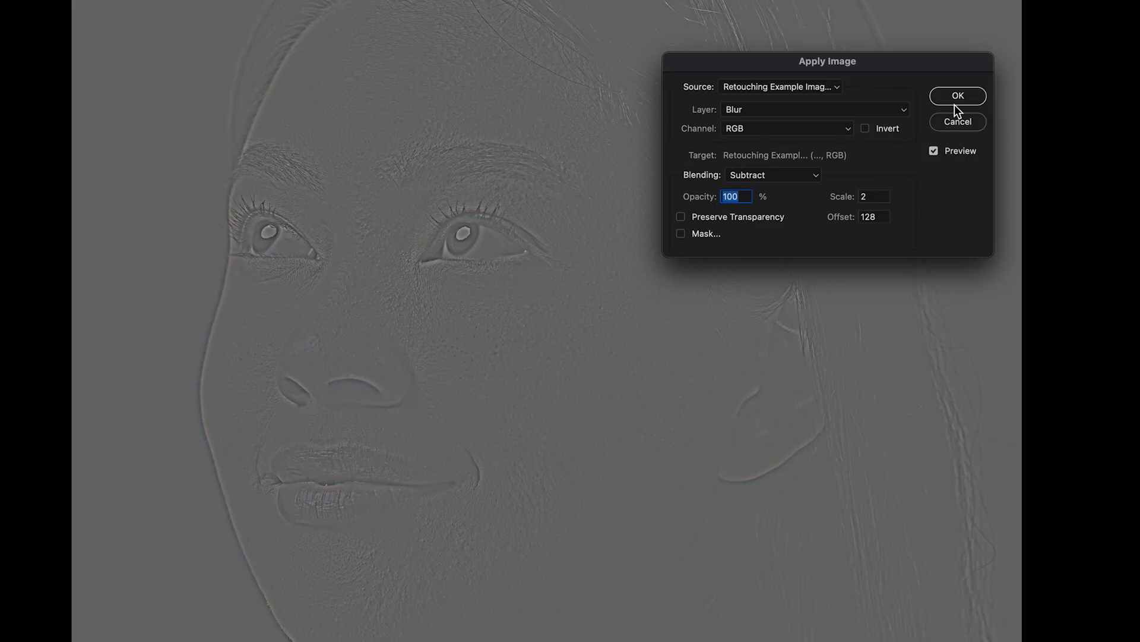
{"action": "left_click", "coordinate": [957, 95]}
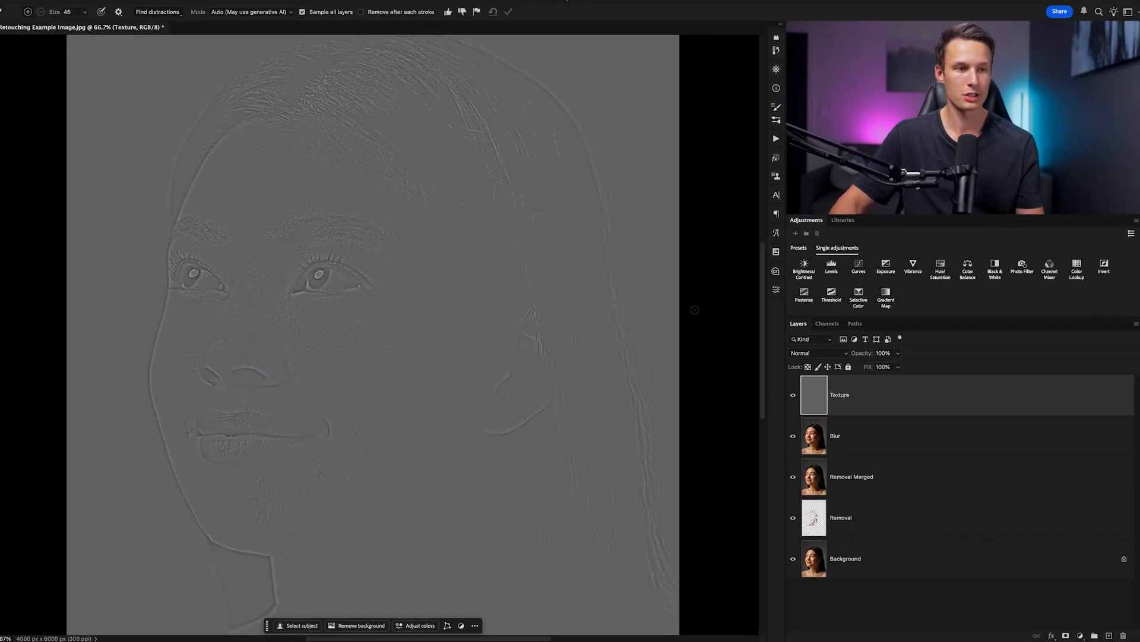
Set the Texture layer's blend mode to Linear Light, then select the Blur layer
{"action": "left_click", "coordinate": [811, 353]}
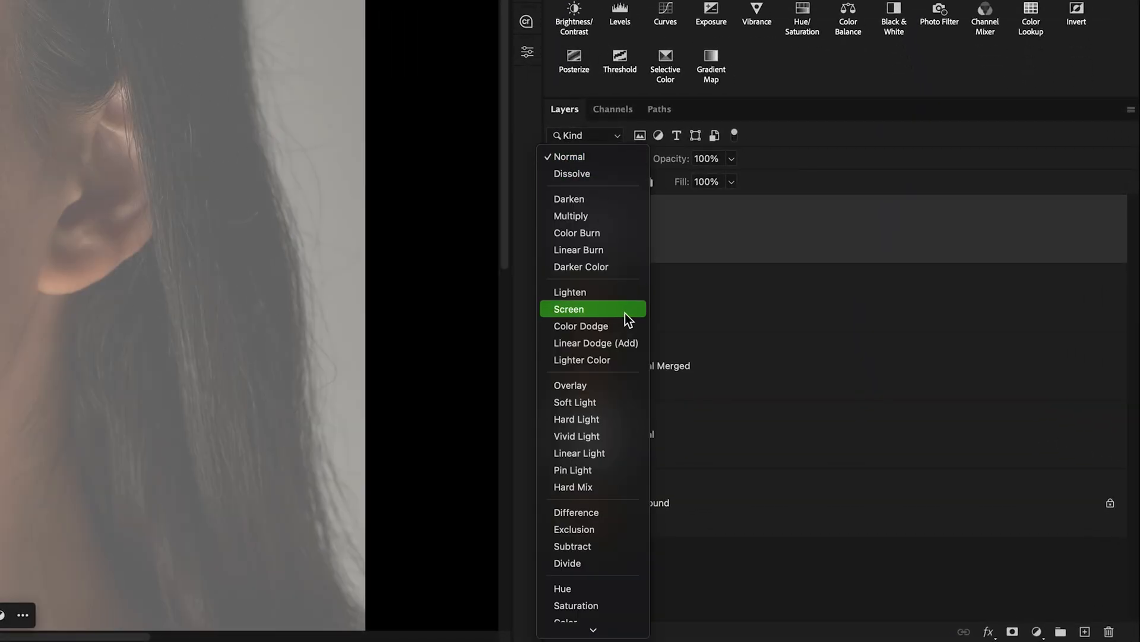
{"action": "mouse_move", "coordinate": [636, 472]}
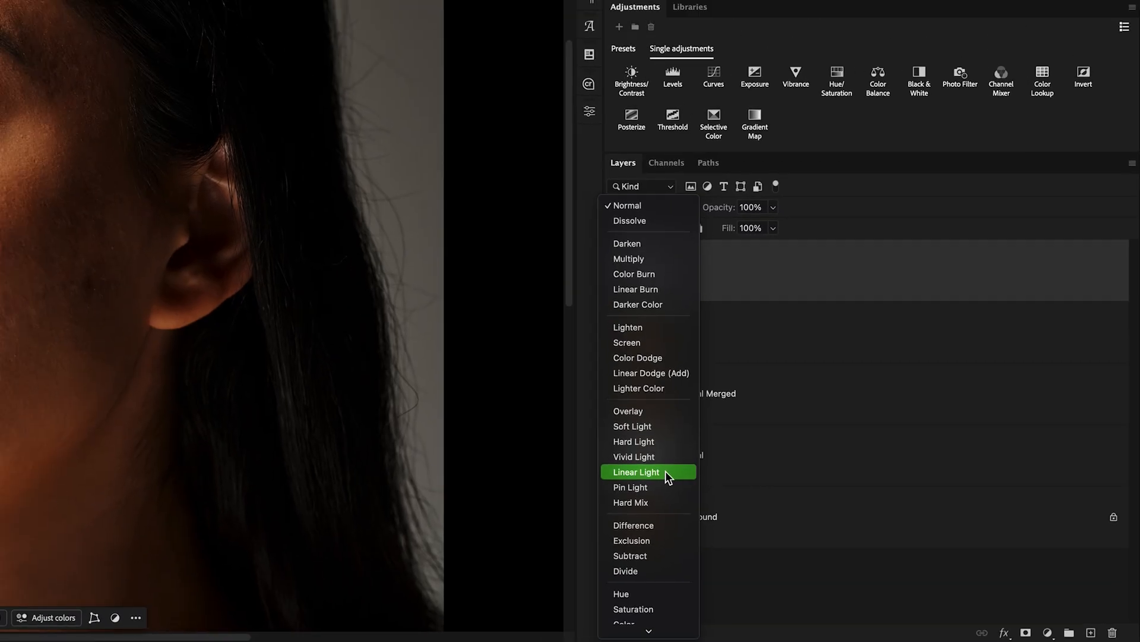
{"action": "left_click", "coordinate": [636, 471]}
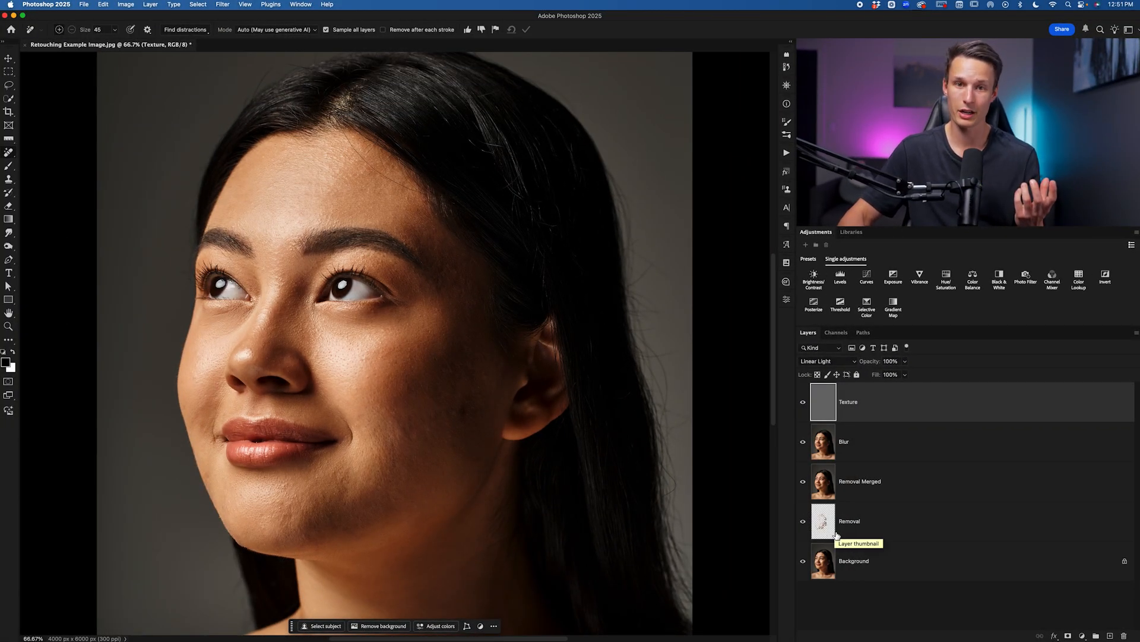
{"action": "mouse_move", "coordinate": [834, 528]}
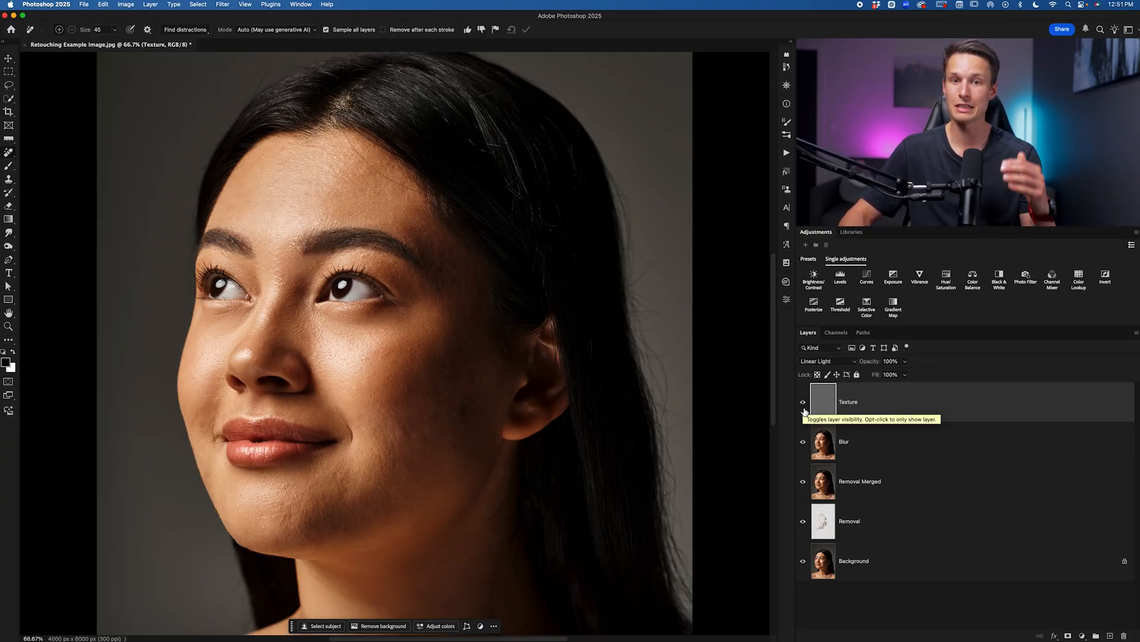
{"action": "mouse_move", "coordinate": [855, 442]}
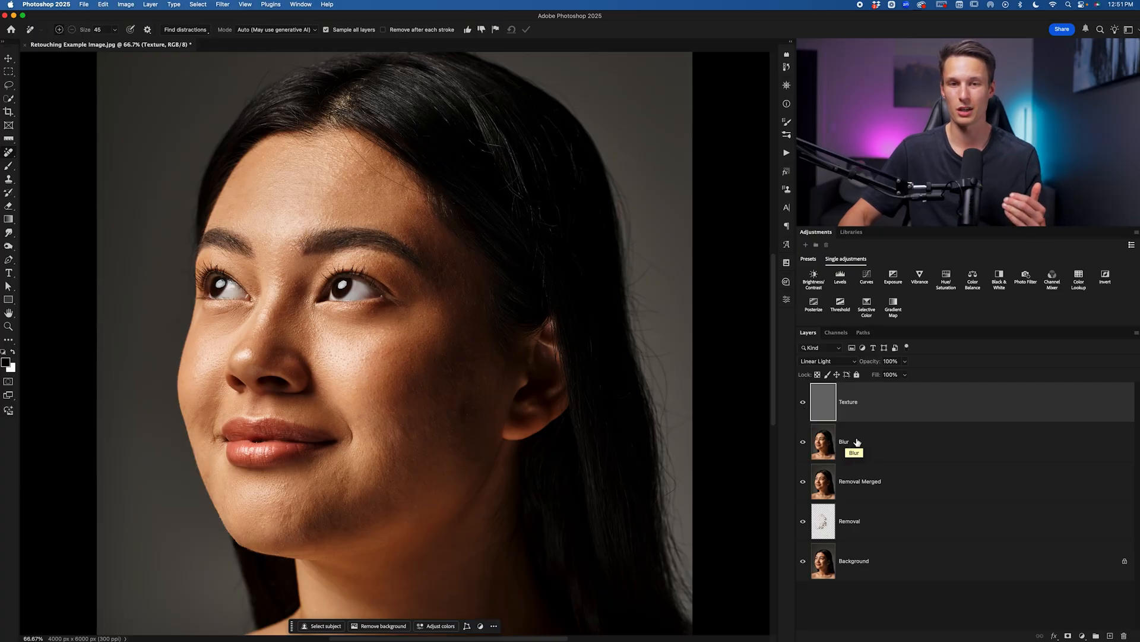
{"action": "left_click", "coordinate": [843, 442]}
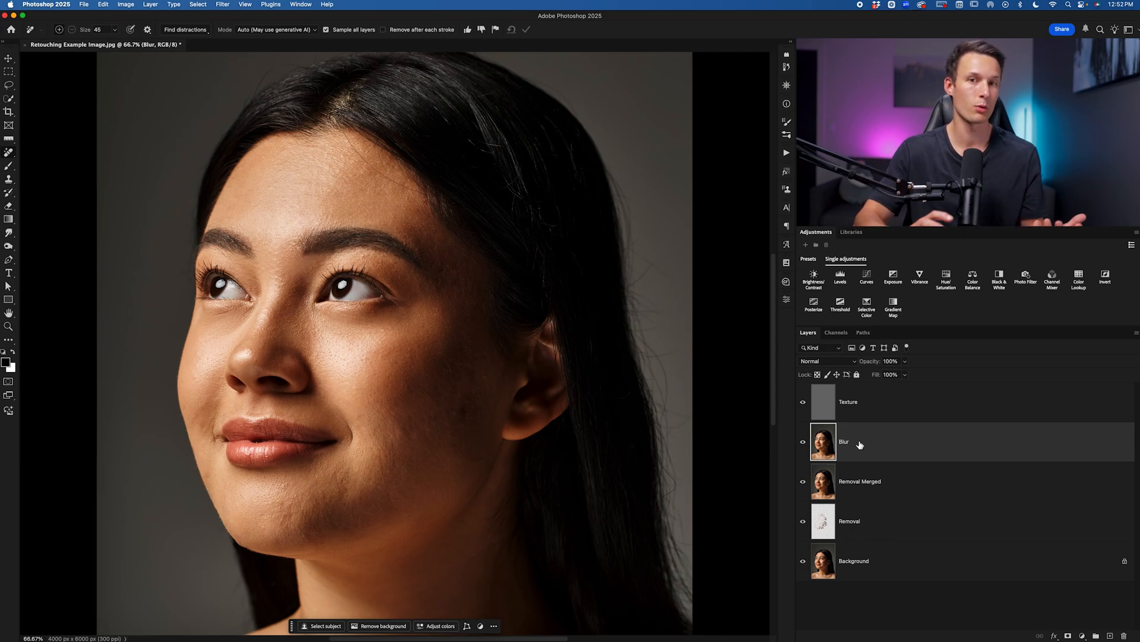
{"action": "mouse_move", "coordinate": [878, 439]}
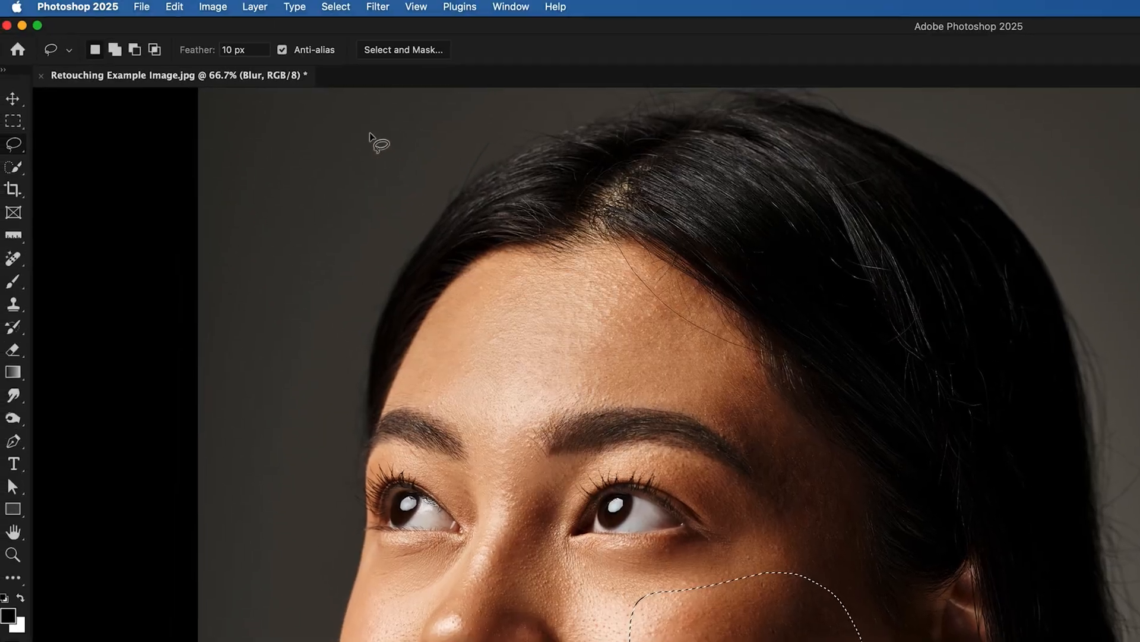
Blur the feathered cheek selection by 45.8 pixels, then lasso a forehead area
{"action": "left_click", "coordinate": [377, 7]}
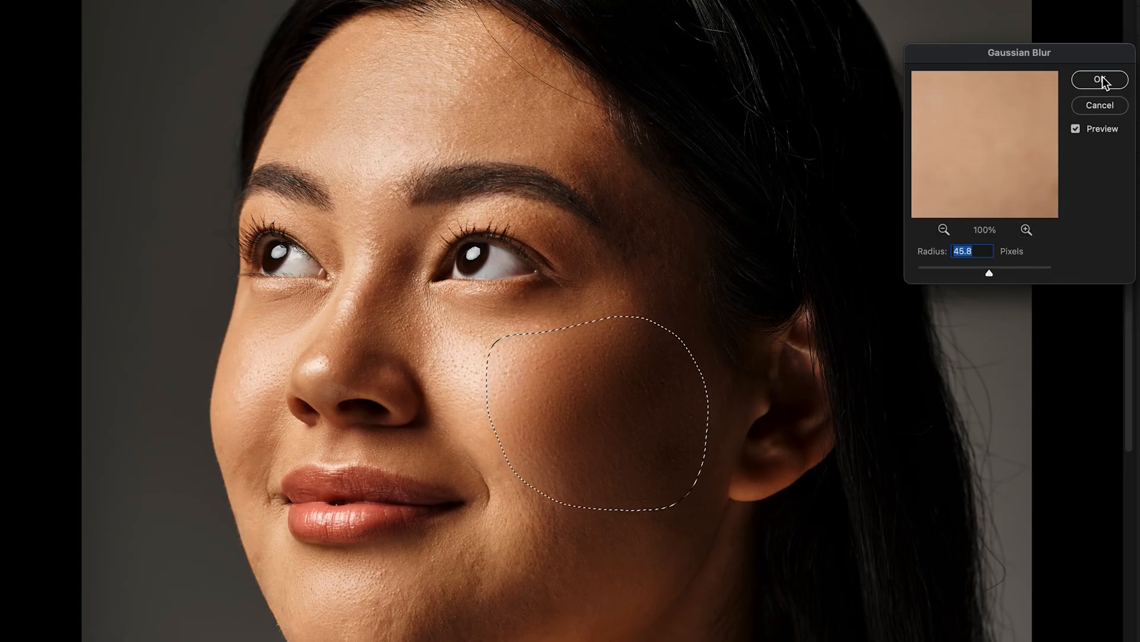
{"action": "left_click", "coordinate": [1098, 80]}
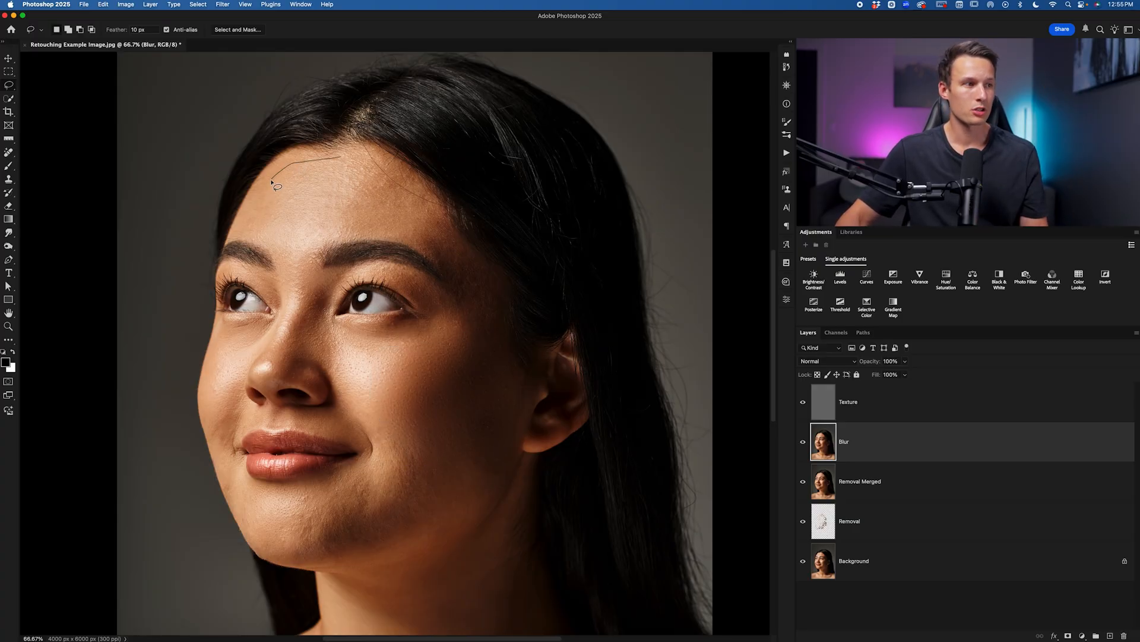
{"action": "left_click_drag", "start_coordinate": [276, 185], "coordinate": [345, 240]}
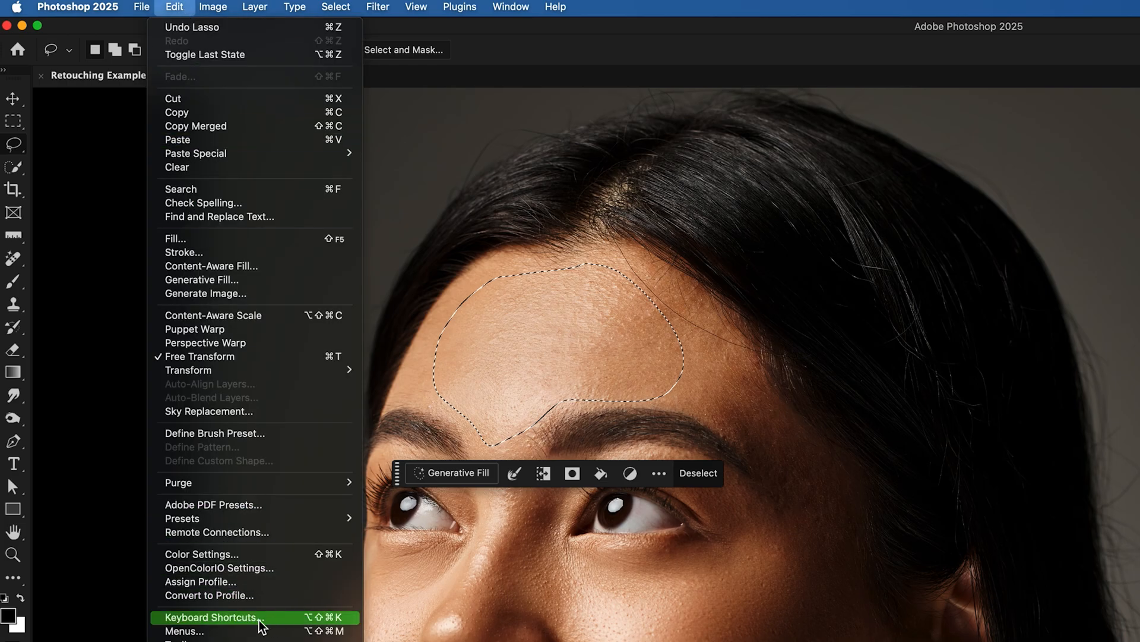
Assign Shift+Cmd+. as the Gaussian Blur shortcut under Filter > Blur
{"action": "left_click", "coordinate": [211, 617]}
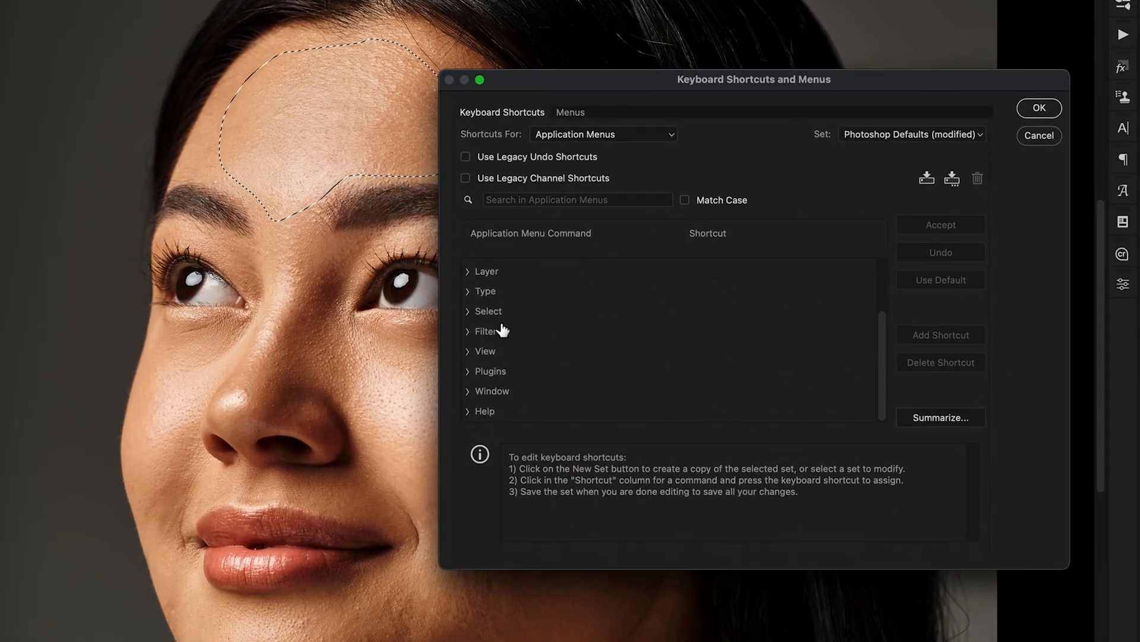
{"action": "left_click", "coordinate": [484, 331]}
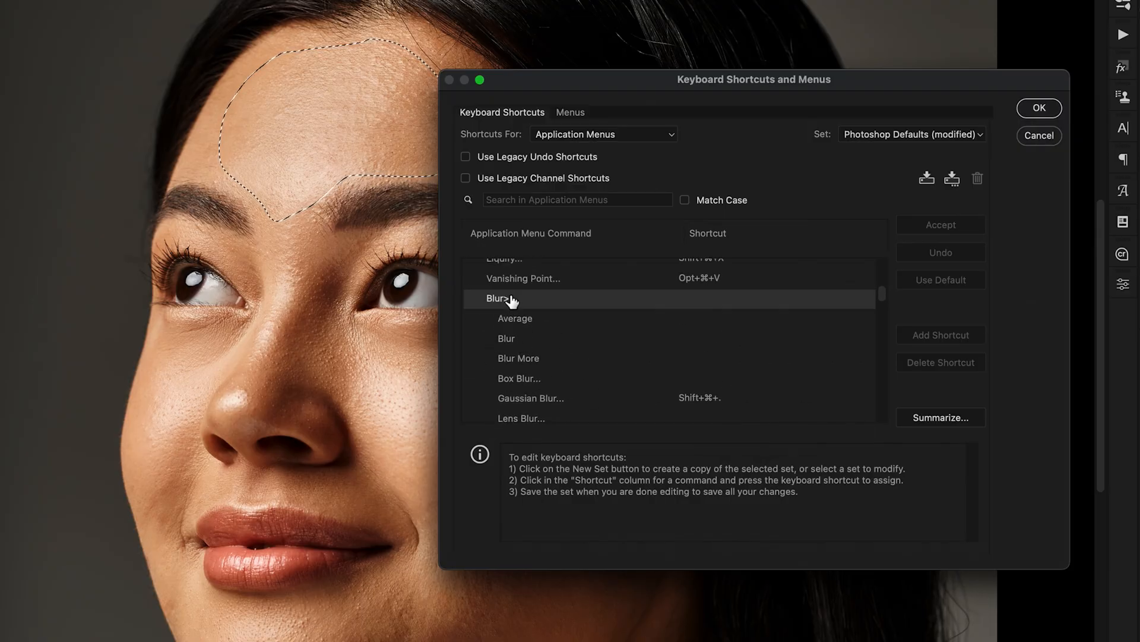
{"action": "left_click", "coordinate": [531, 327]}
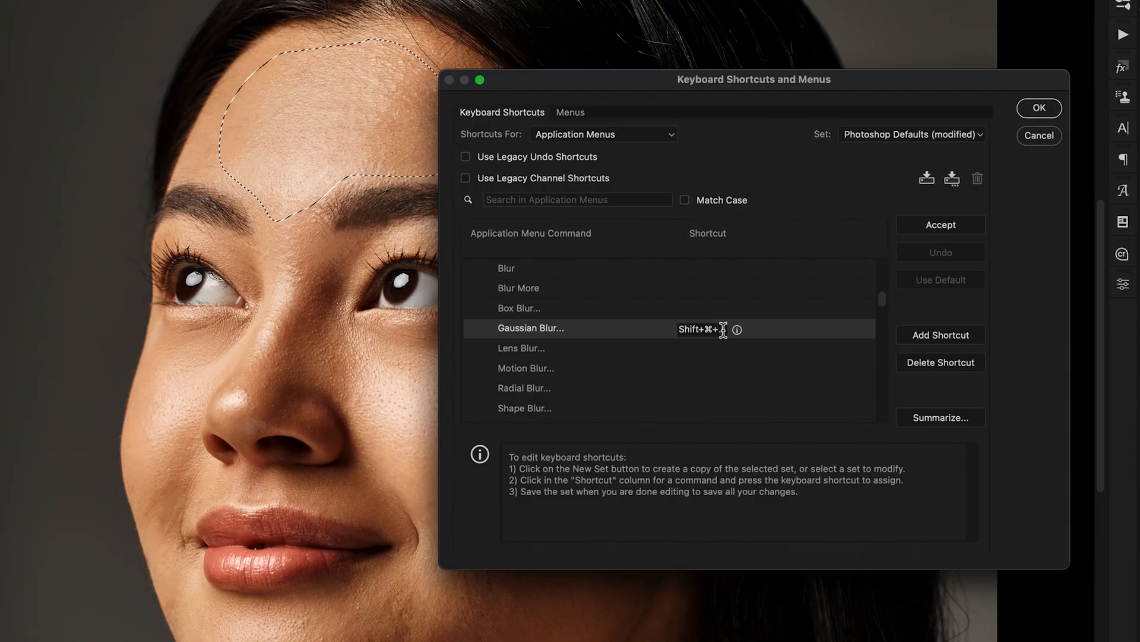
{"action": "mouse_move", "coordinate": [564, 333]}
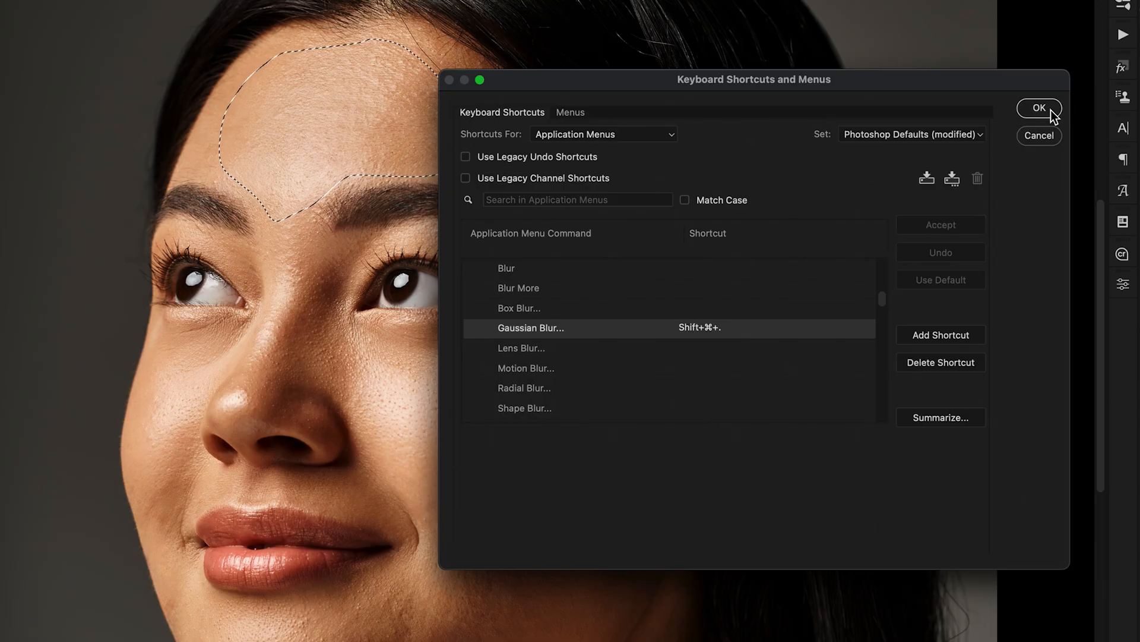
{"action": "left_click", "coordinate": [1039, 107]}
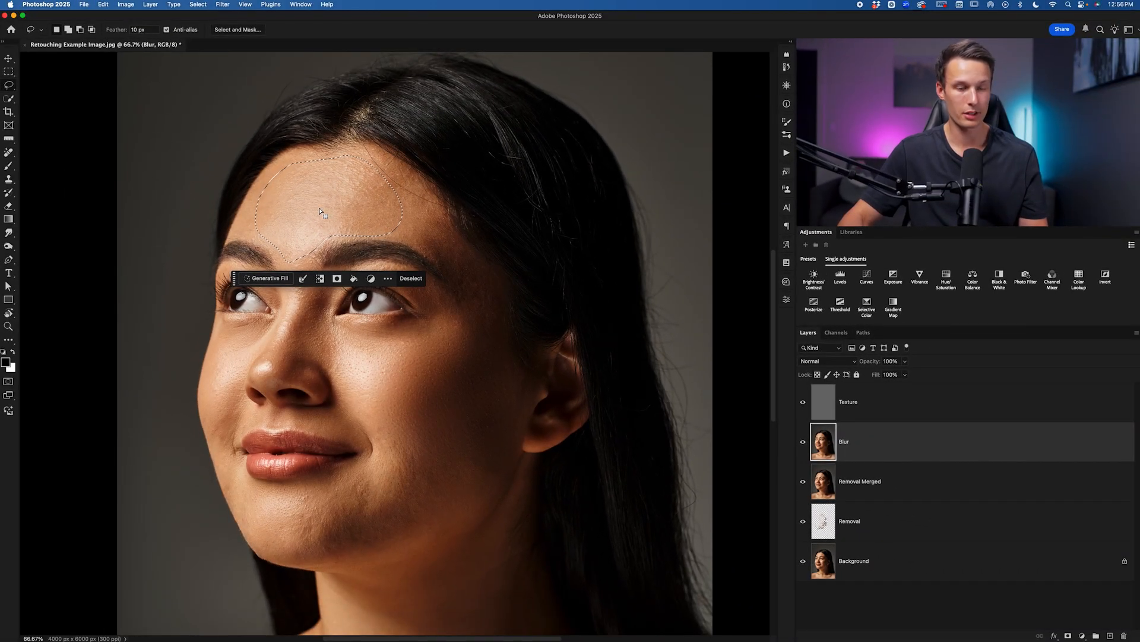
{"action": "mouse_move", "coordinate": [770, 448]}
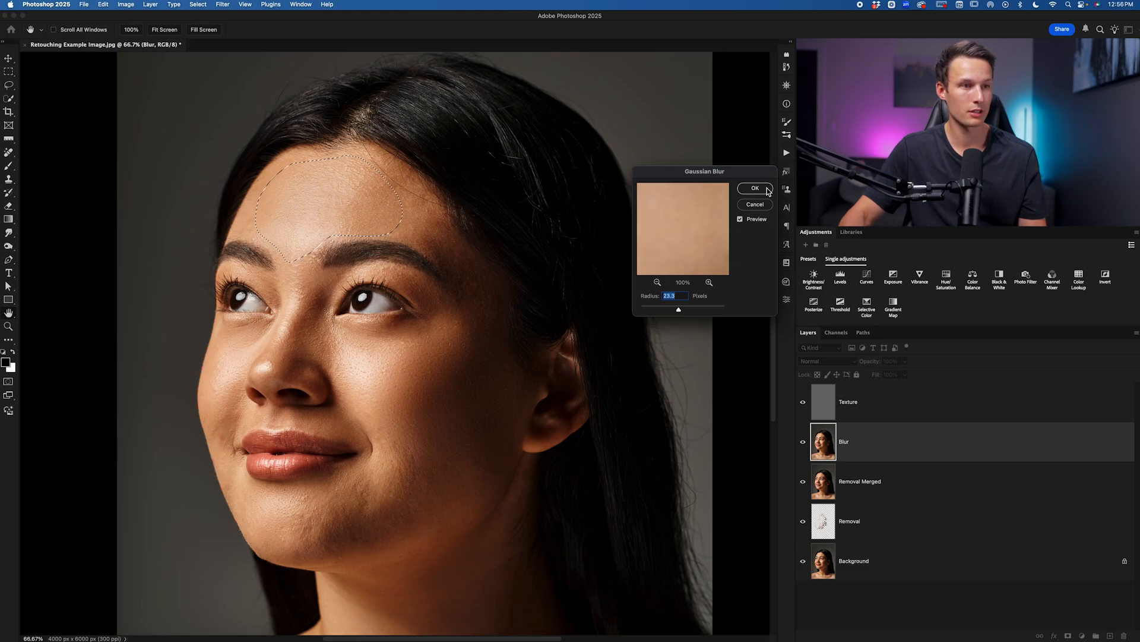
Blur the forehead and beside-nose selections by 23.3 pixels, then deselect
{"action": "left_click", "coordinate": [754, 188]}
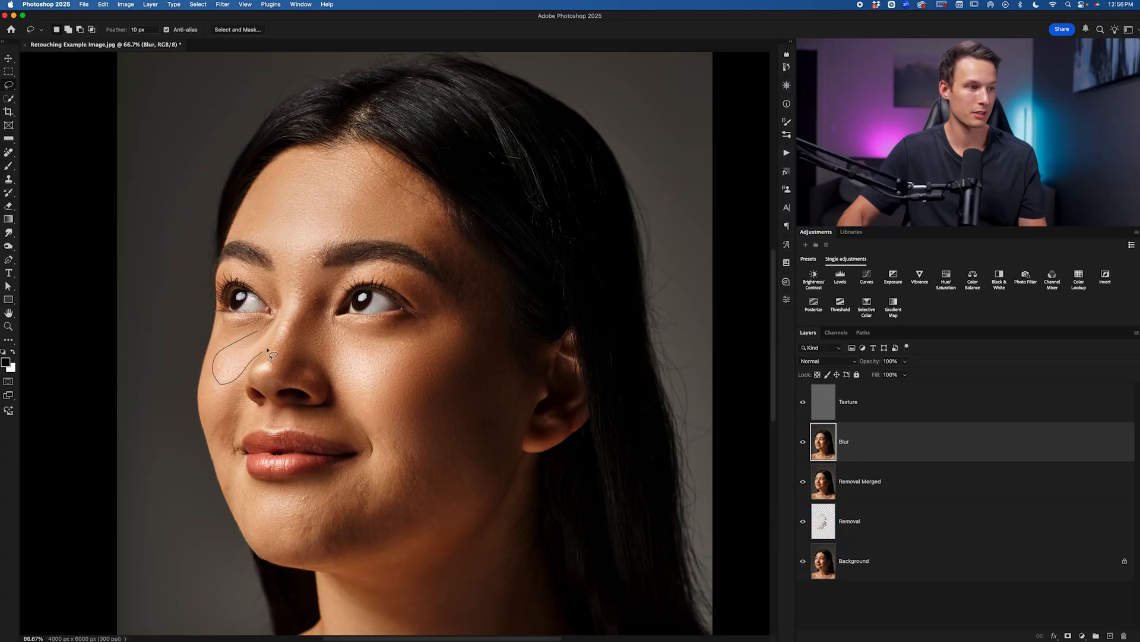
{"action": "left_click", "coordinate": [223, 5]}
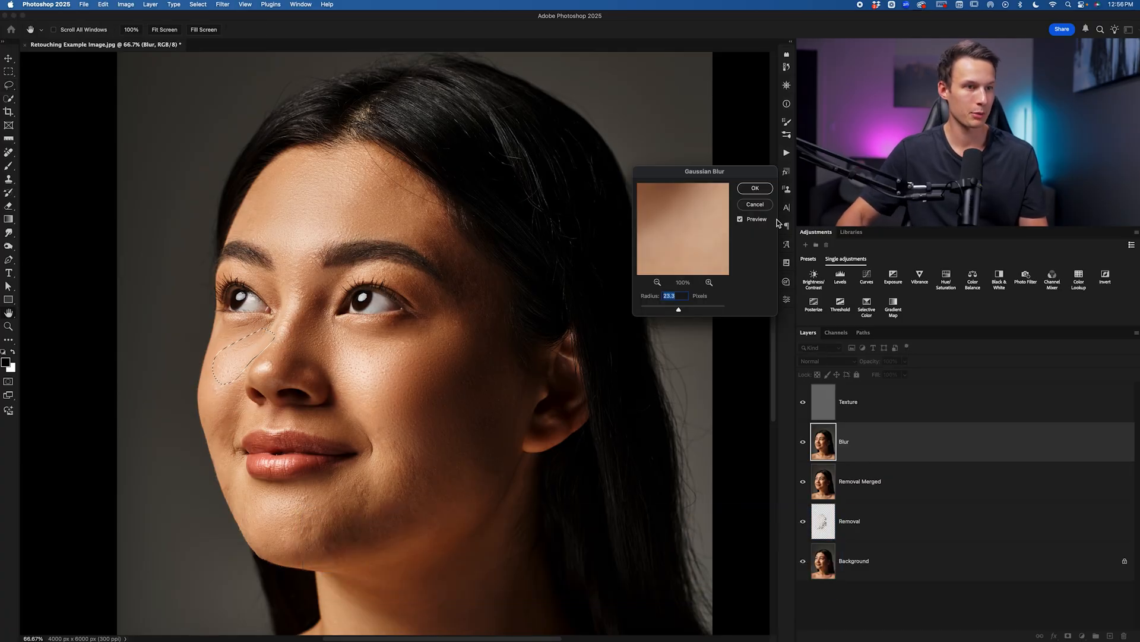
{"action": "left_click", "coordinate": [755, 188]}
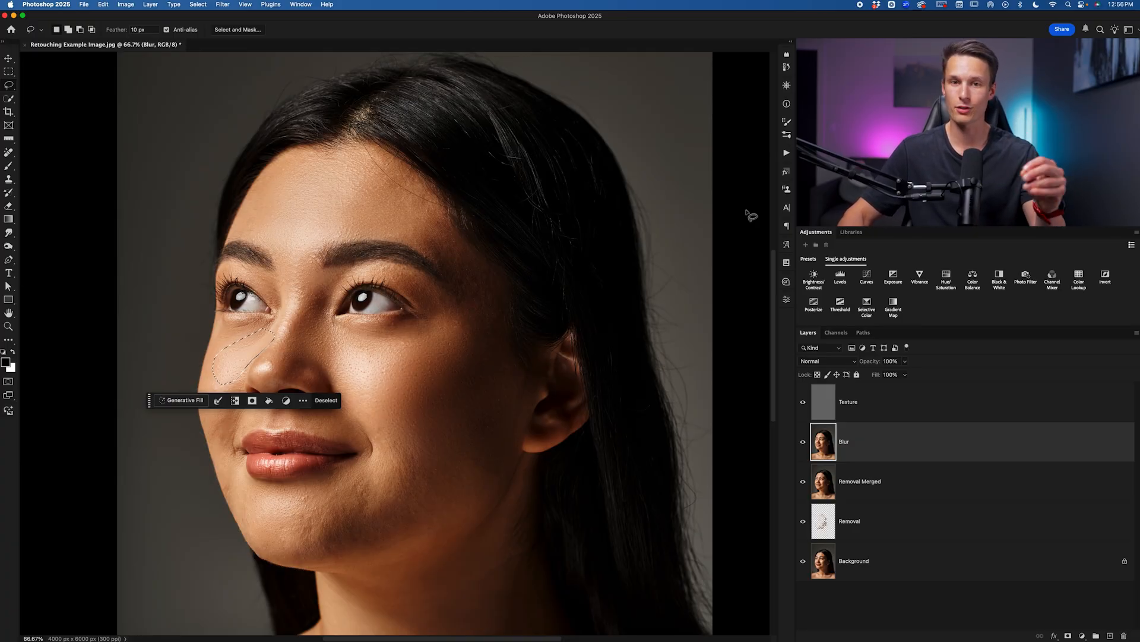
{"action": "left_click", "coordinate": [326, 400]}
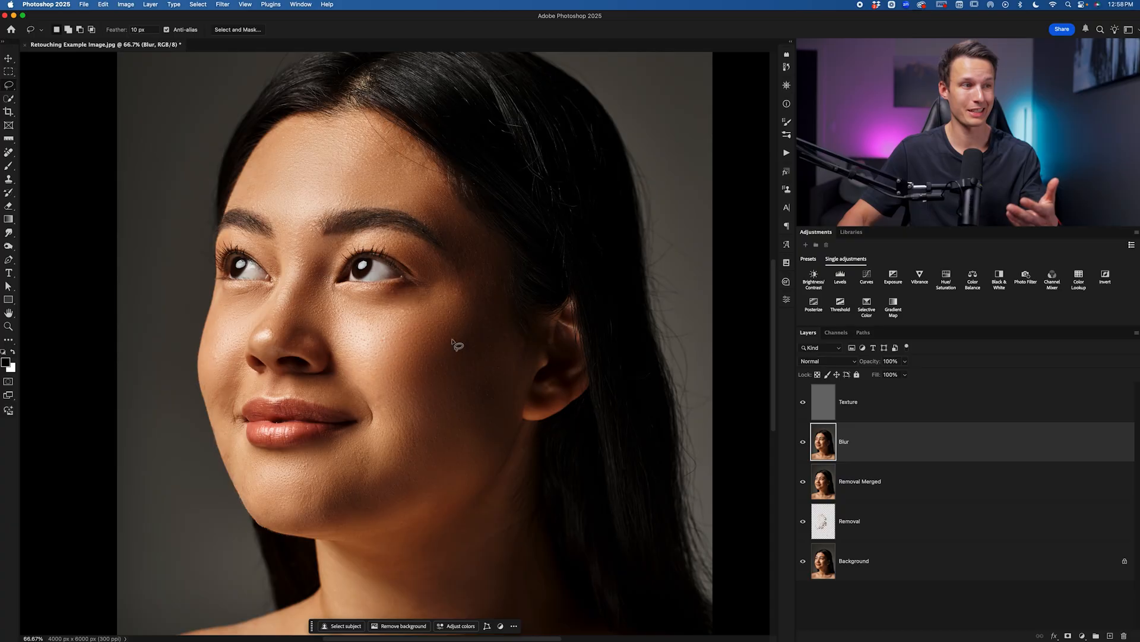
{"action": "mouse_move", "coordinate": [455, 171]}
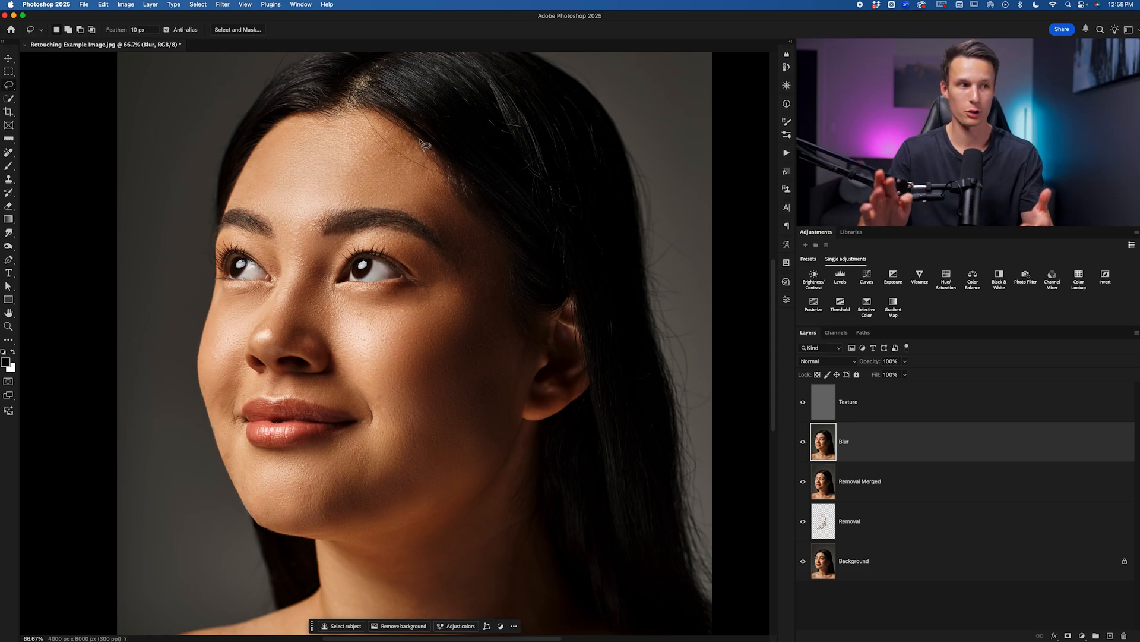
{"action": "mouse_move", "coordinate": [386, 441]}
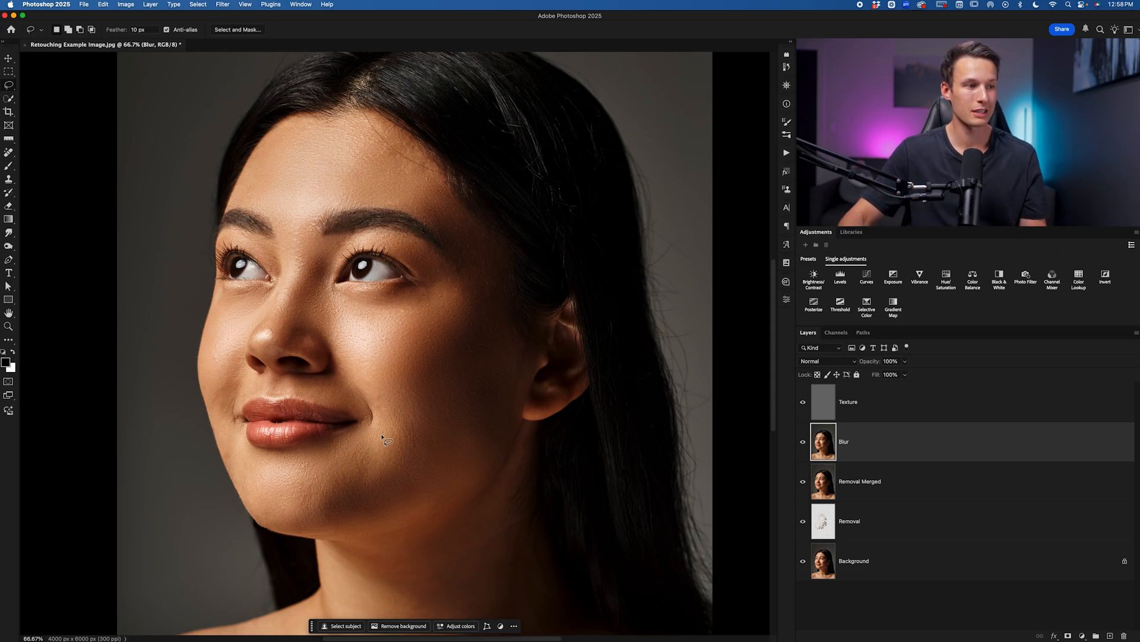
{"action": "mouse_move", "coordinate": [408, 419]}
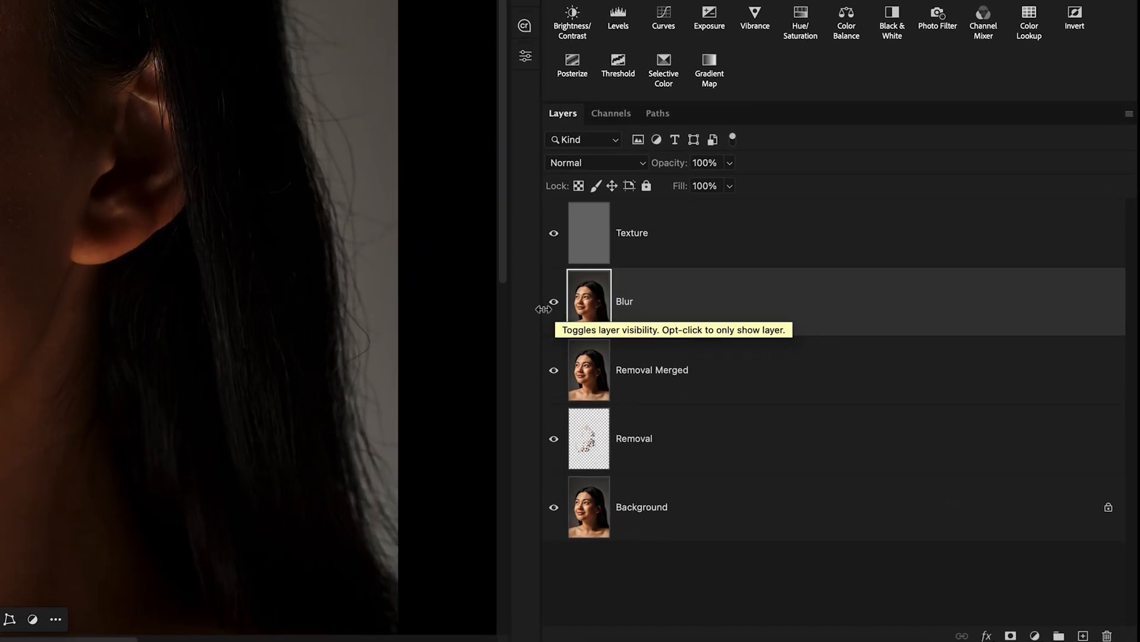
Switch to the Mixer Brush Tool with Wet, Load, Mix and Flow at 20%
{"action": "key", "text": "b"}
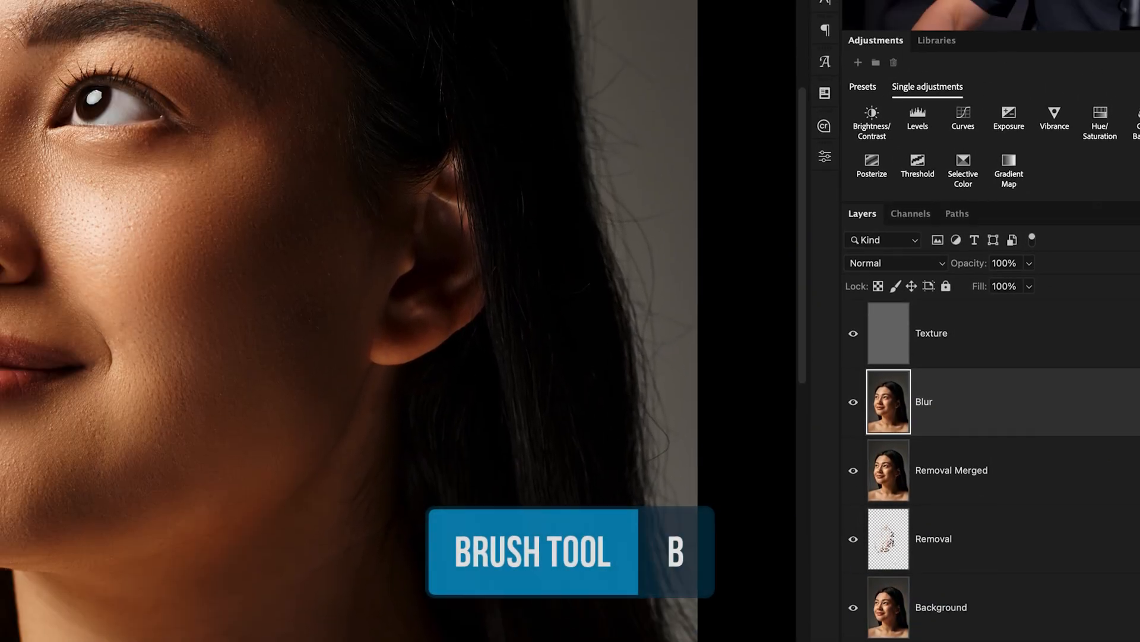
{"action": "right_click", "coordinate": [16, 103]}
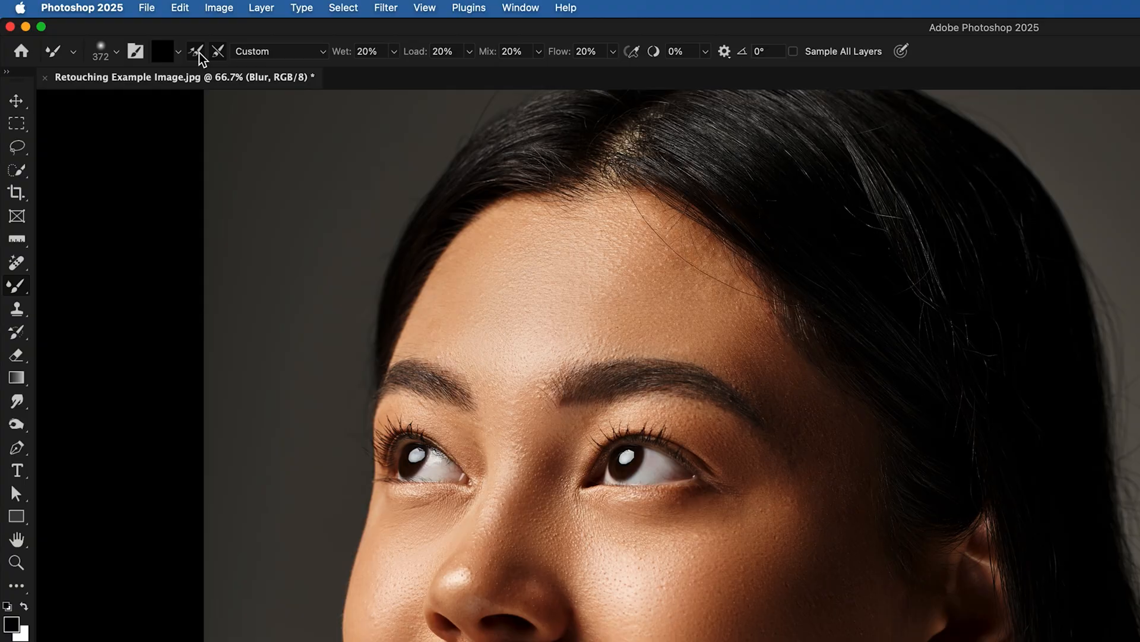
{"action": "left_click", "coordinate": [178, 51]}
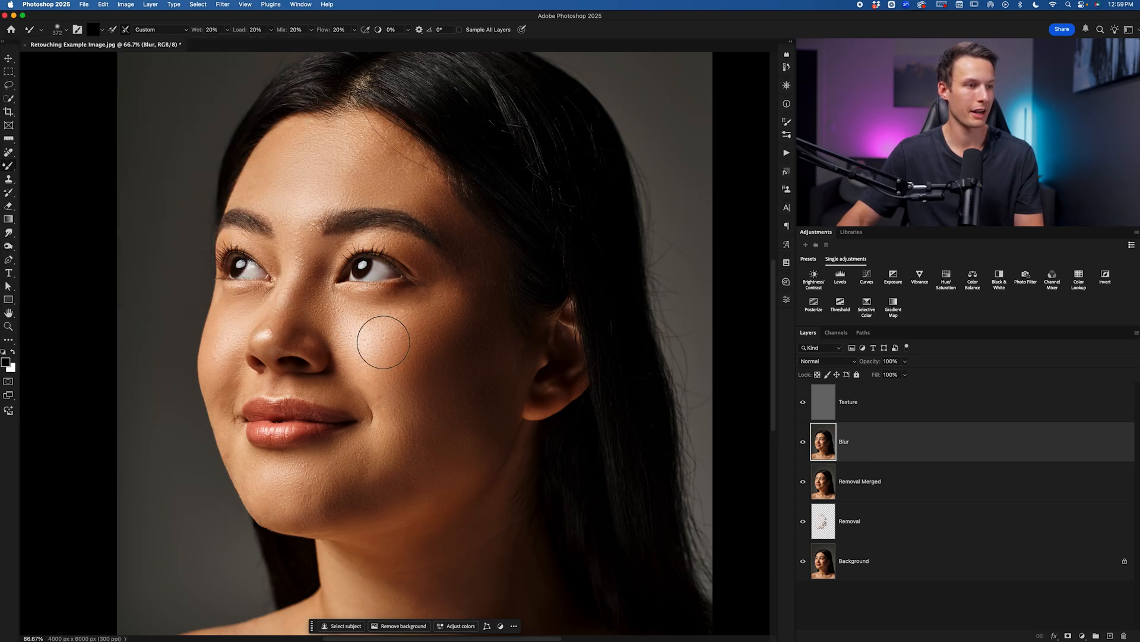
{"action": "mouse_move", "coordinate": [455, 331]}
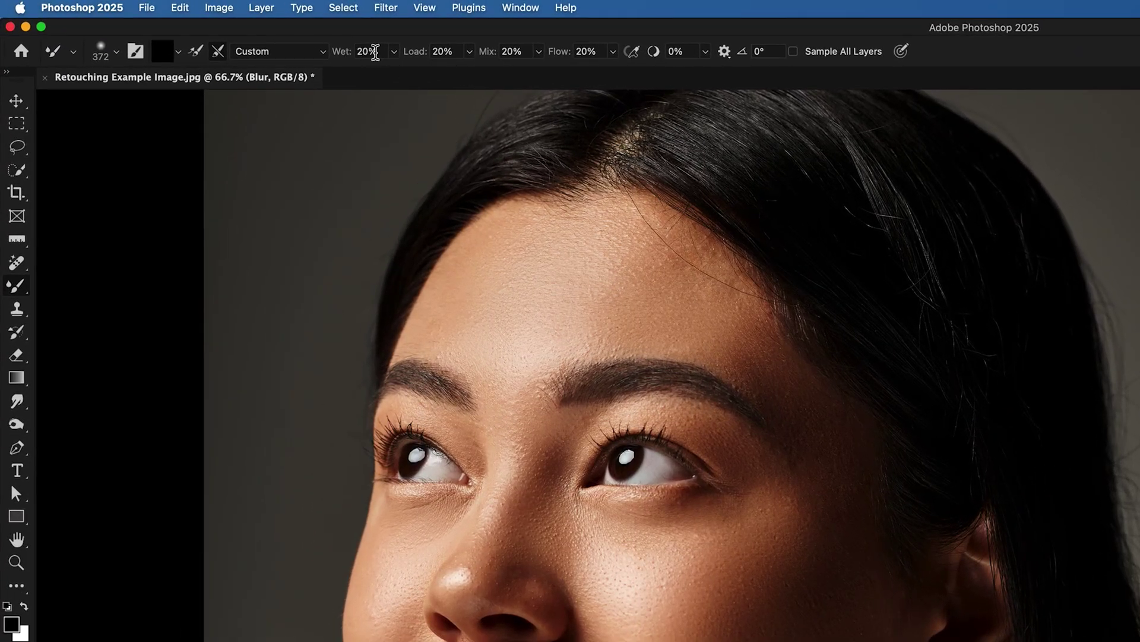
{"action": "mouse_move", "coordinate": [511, 57]}
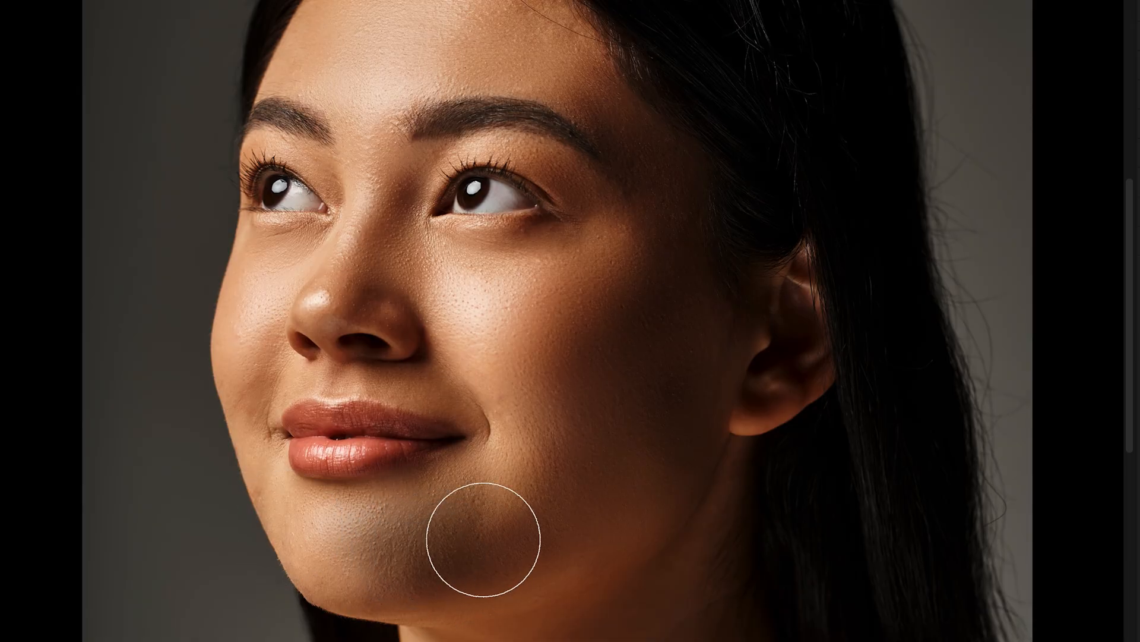
Undo the last two mixer brush blending strokes on the Blur layer
{"action": "key", "text": "ctrl+z"}
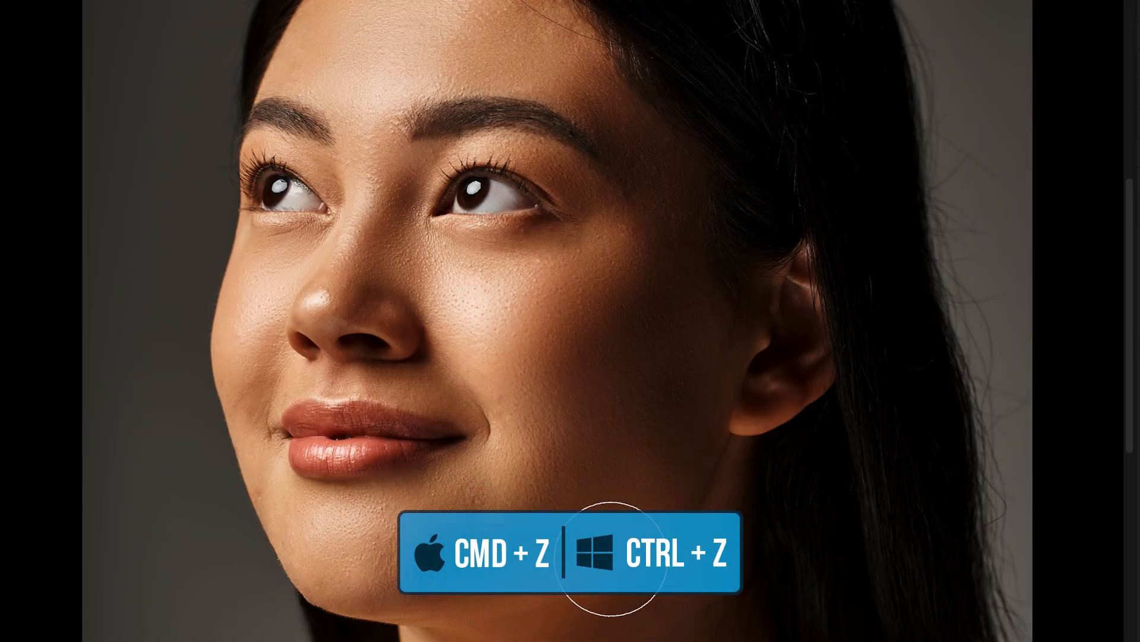
{"action": "key", "text": "ctrl+z"}
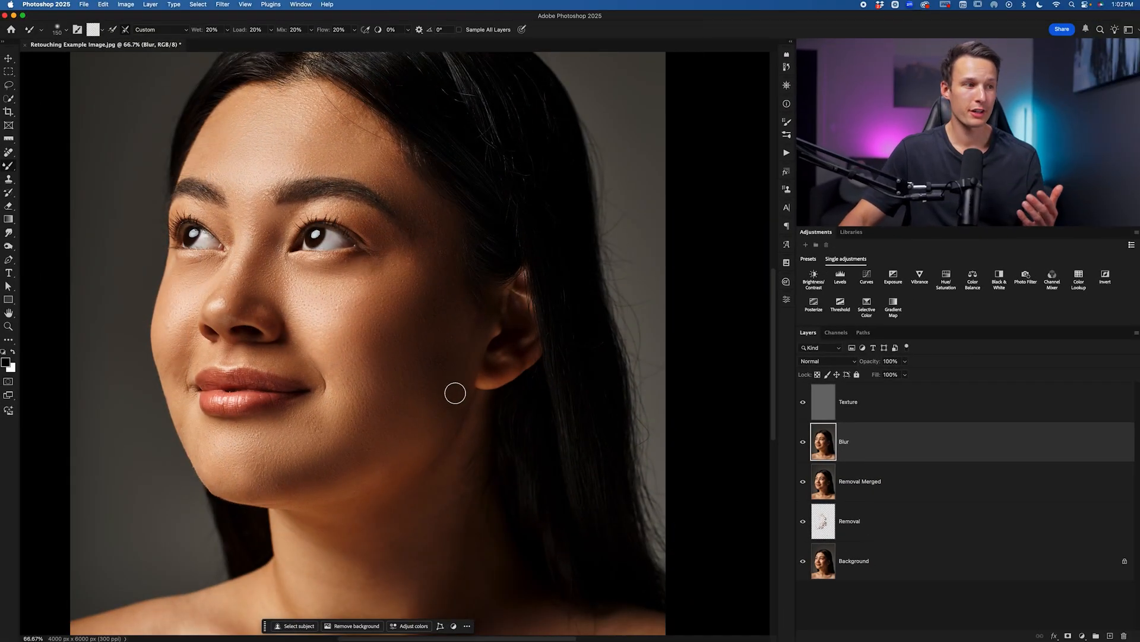
{"action": "mouse_move", "coordinate": [375, 332]}
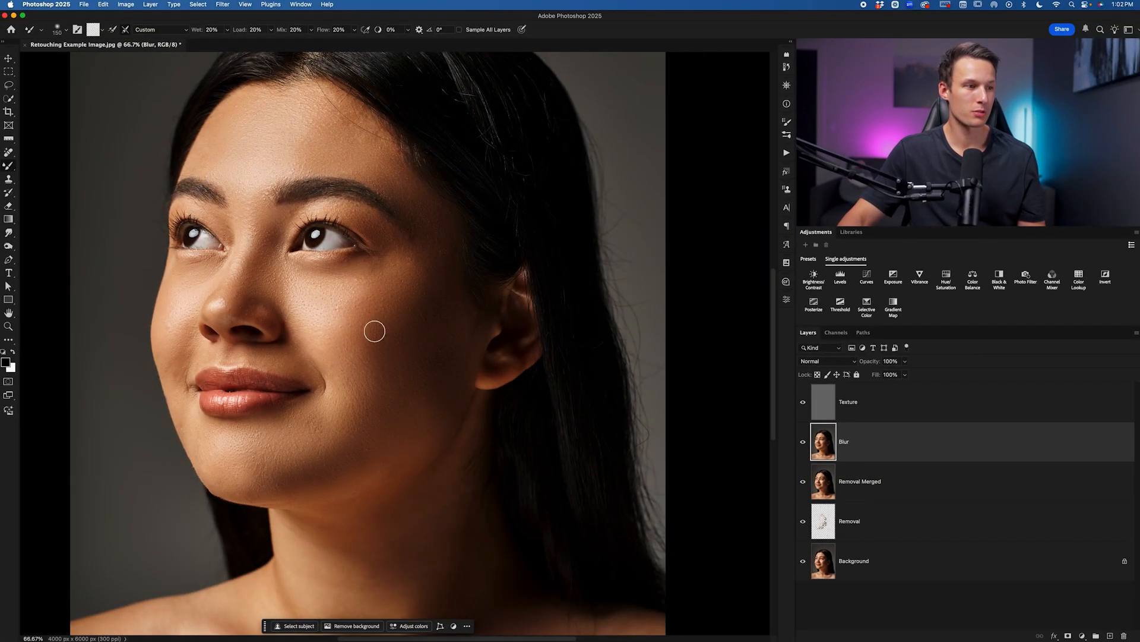
{"action": "mouse_move", "coordinate": [443, 211]}
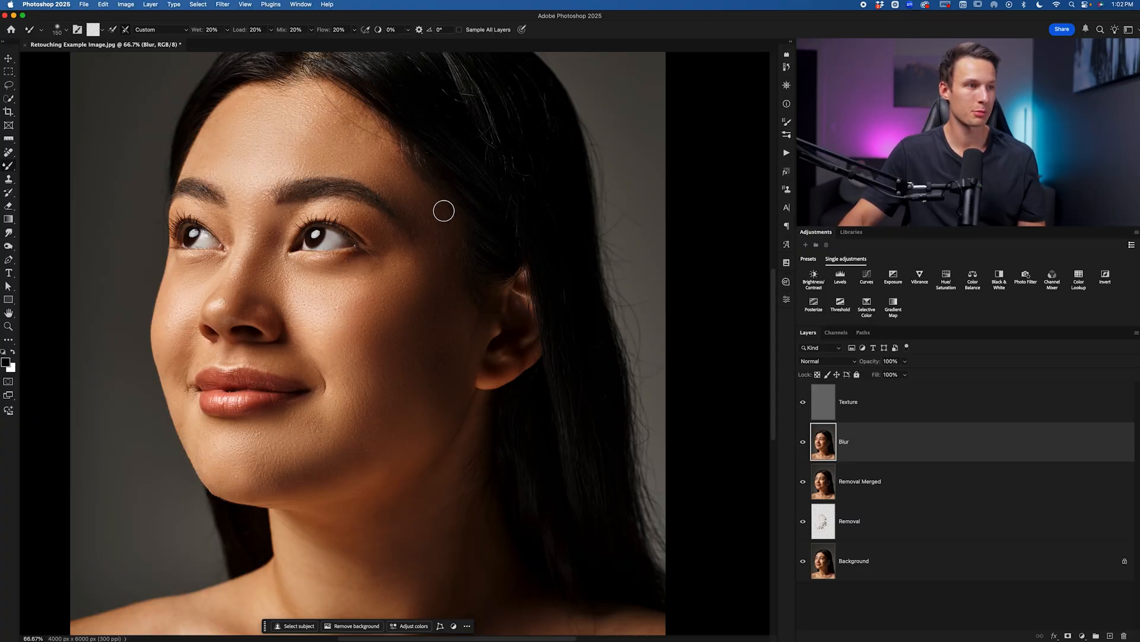
{"action": "mouse_move", "coordinate": [564, 427]}
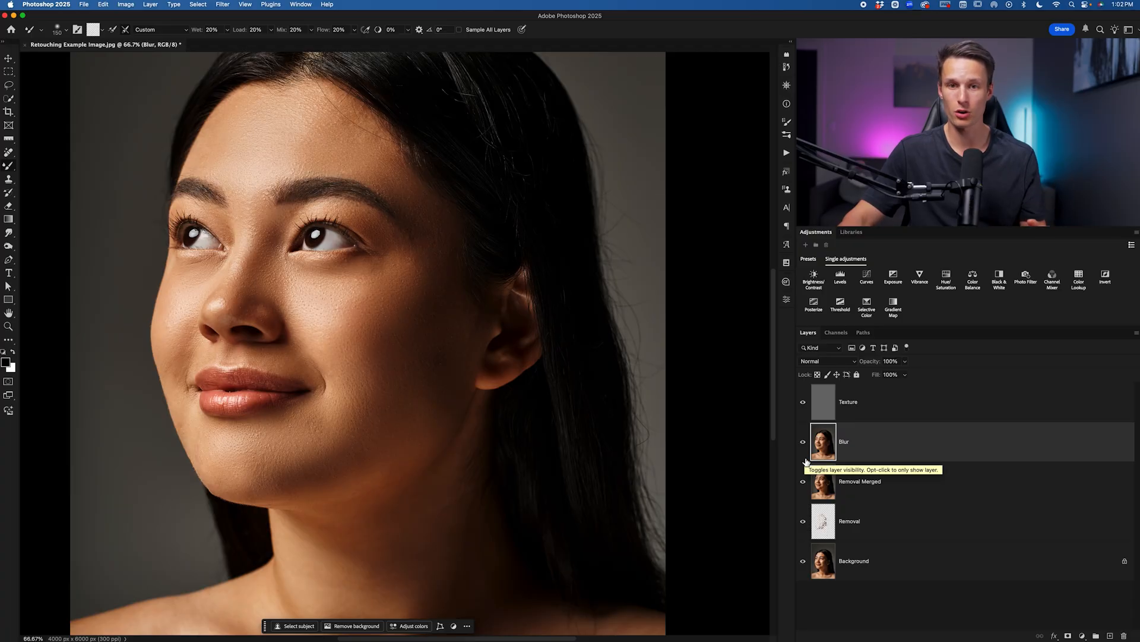
{"action": "mouse_move", "coordinate": [819, 470]}
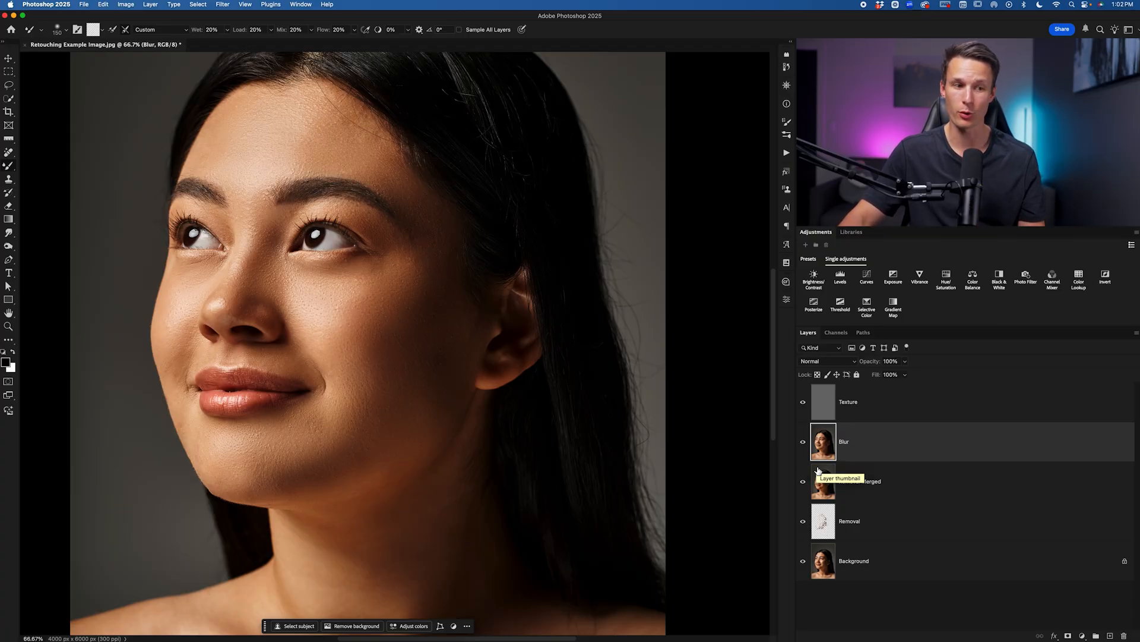
{"action": "left_click", "coordinate": [803, 565]}
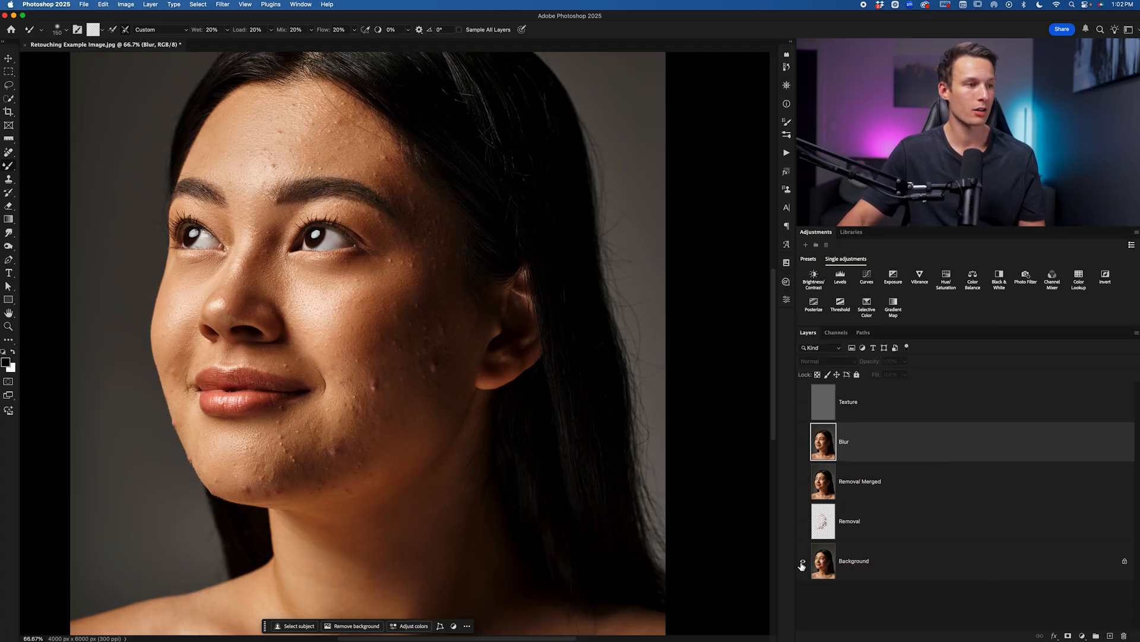
{"action": "left_click", "coordinate": [803, 560]}
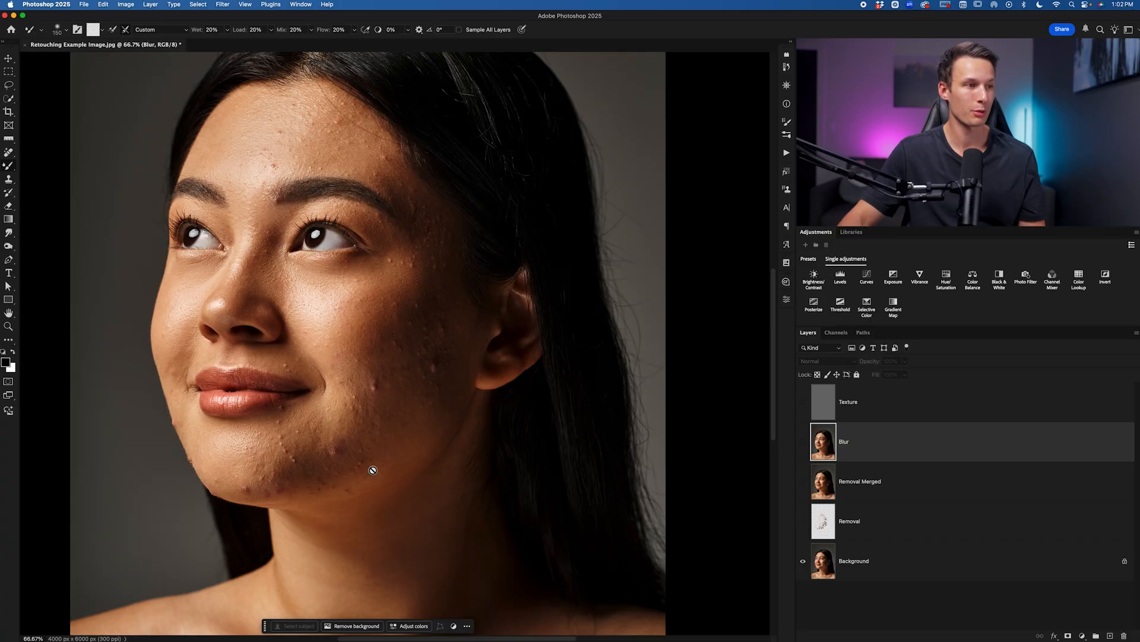
{"action": "left_click", "coordinate": [803, 486]}
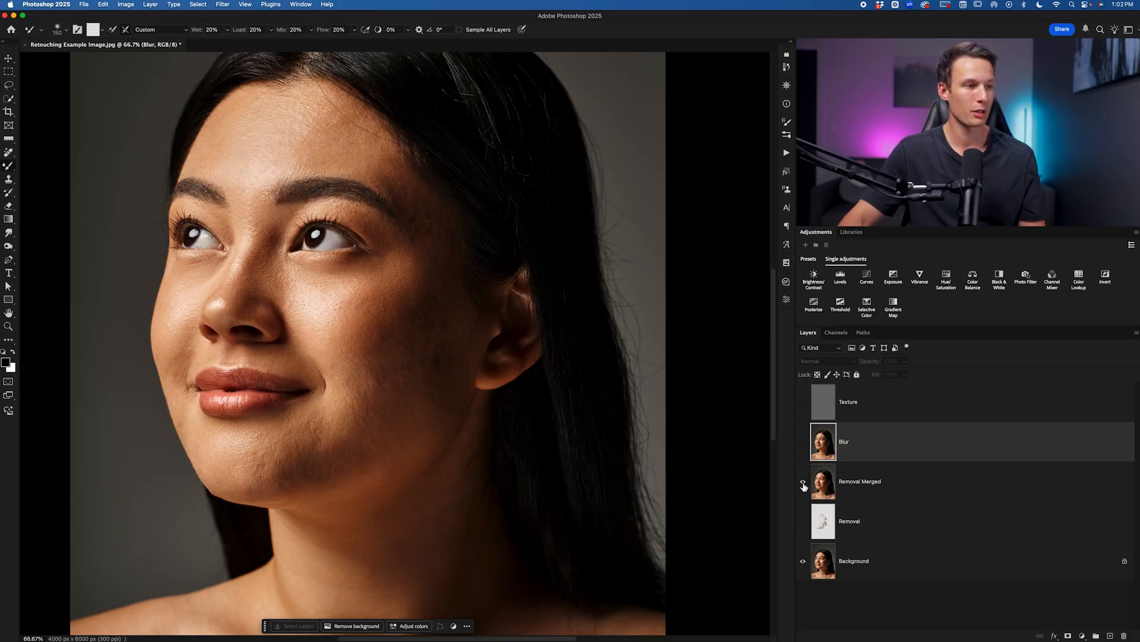
{"action": "mouse_move", "coordinate": [804, 485]}
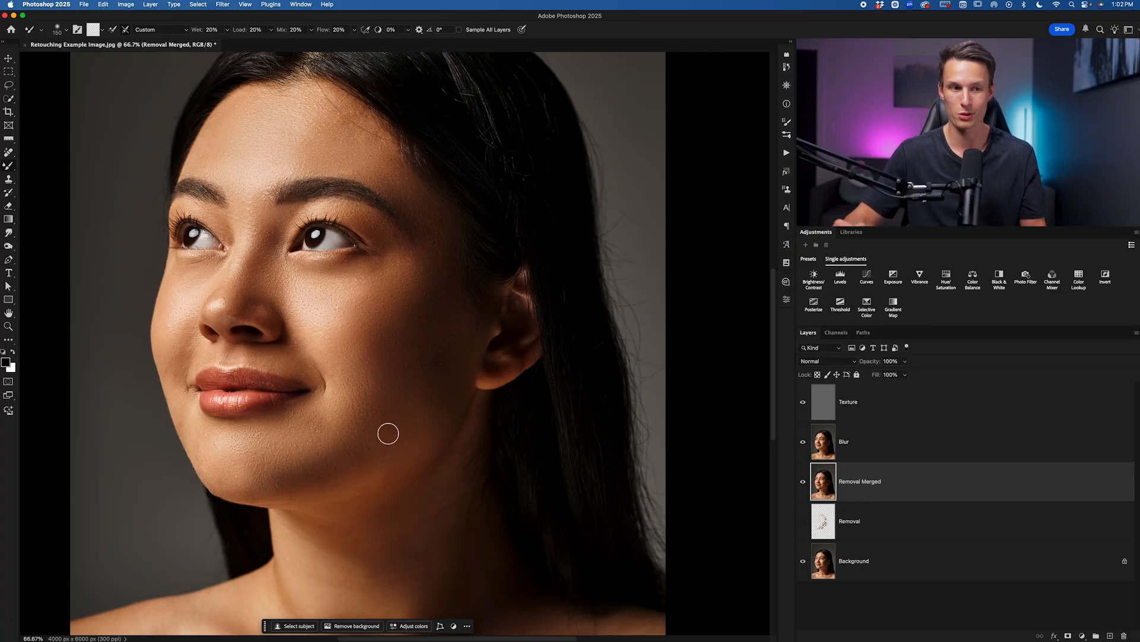
{"action": "left_click", "coordinate": [803, 560]}
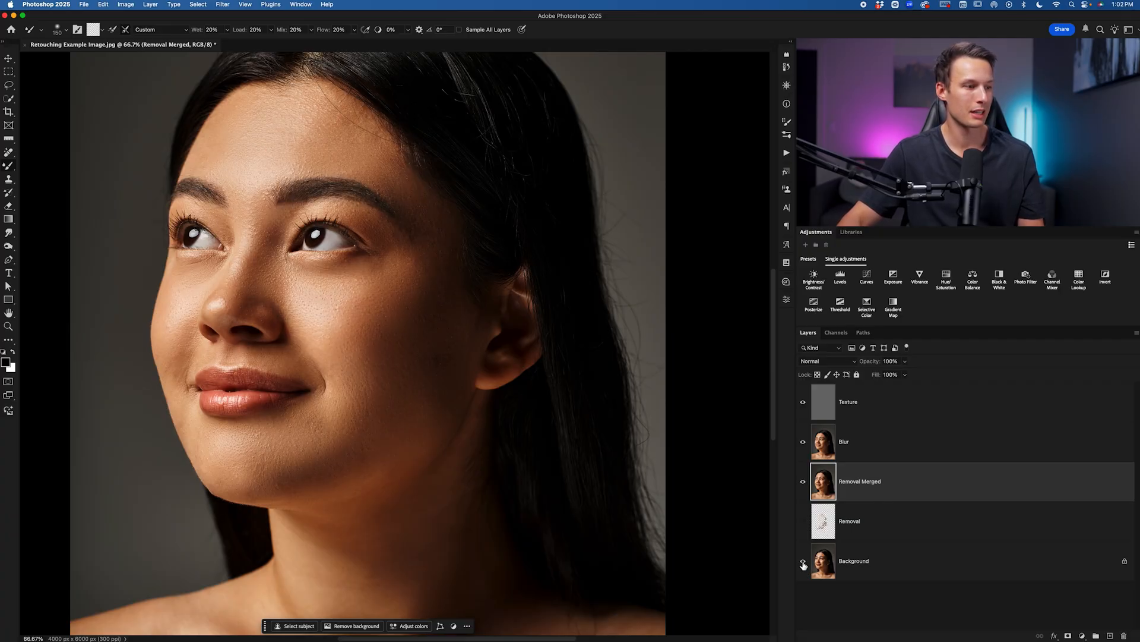
{"action": "mouse_move", "coordinate": [803, 564]}
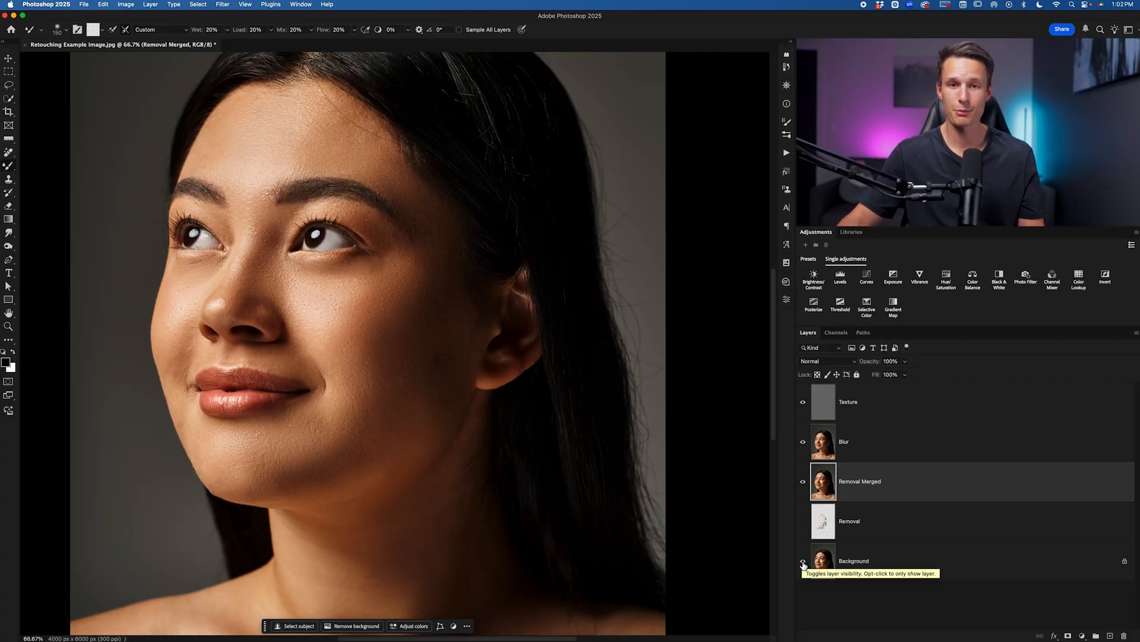